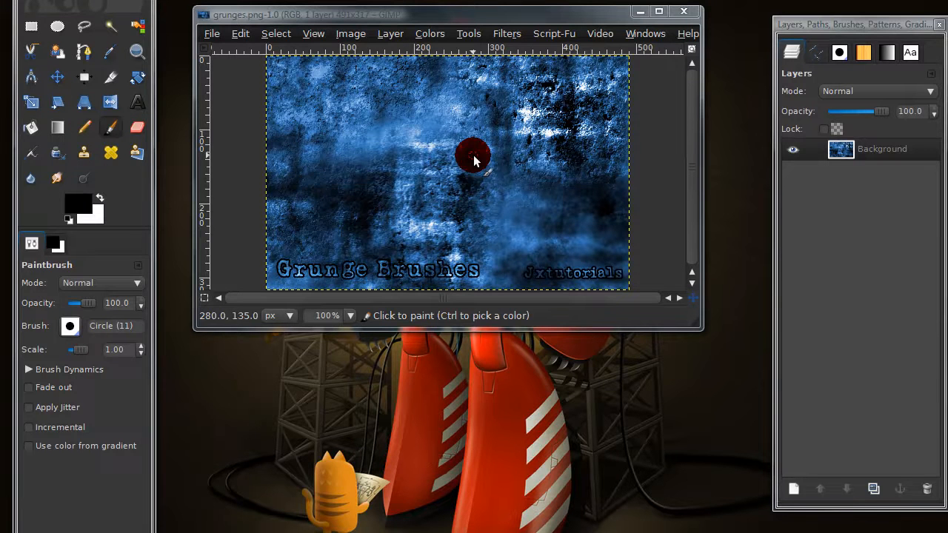
mouse_move(342, 67)
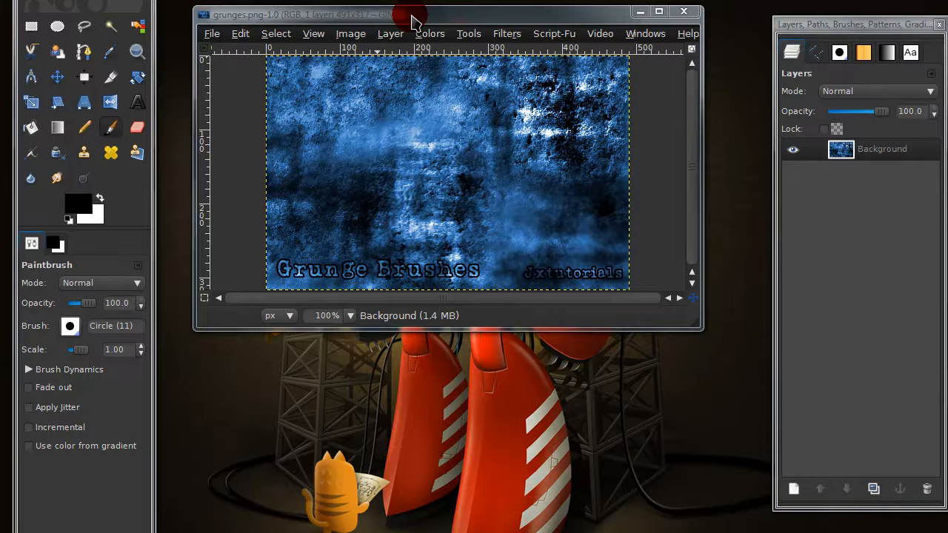
- Close the grunge sample image without keeping it
drag(412, 15, 377, 24)
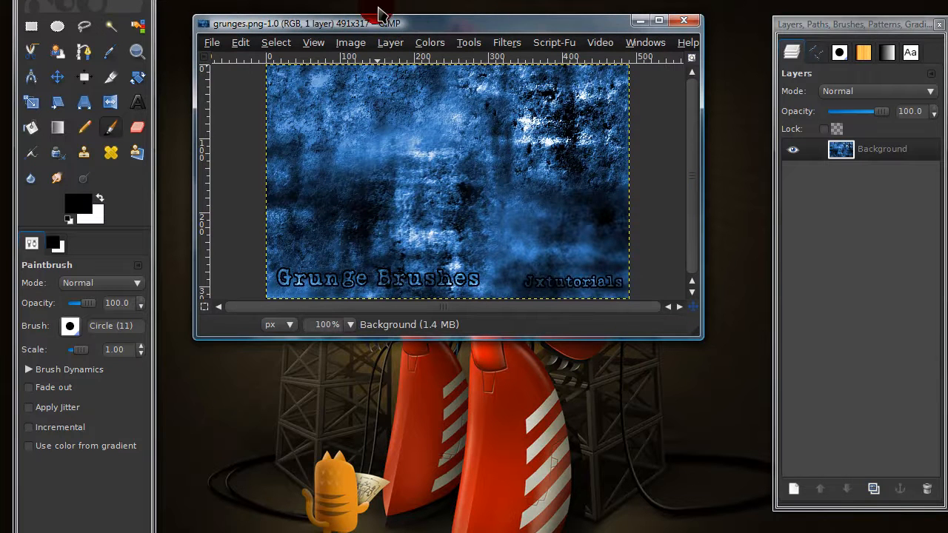
click(459, 131)
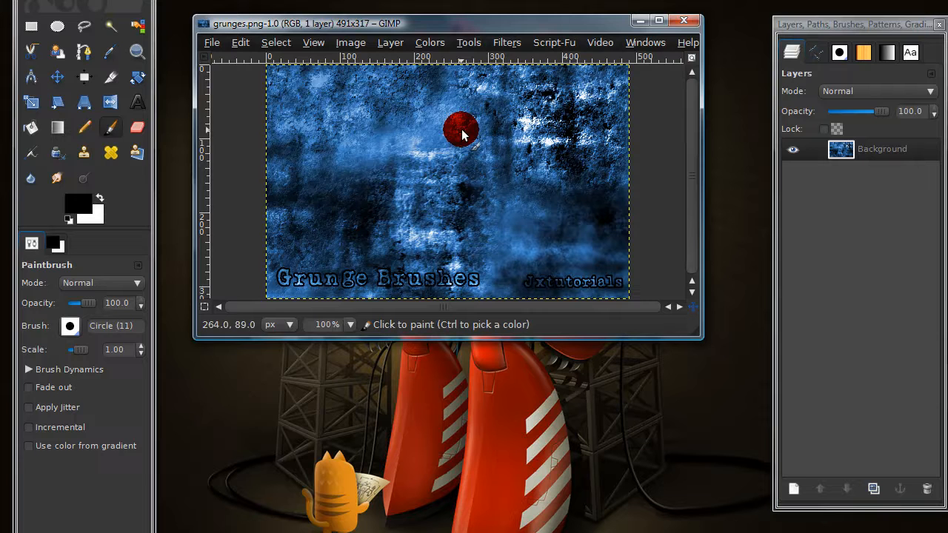
click(211, 42)
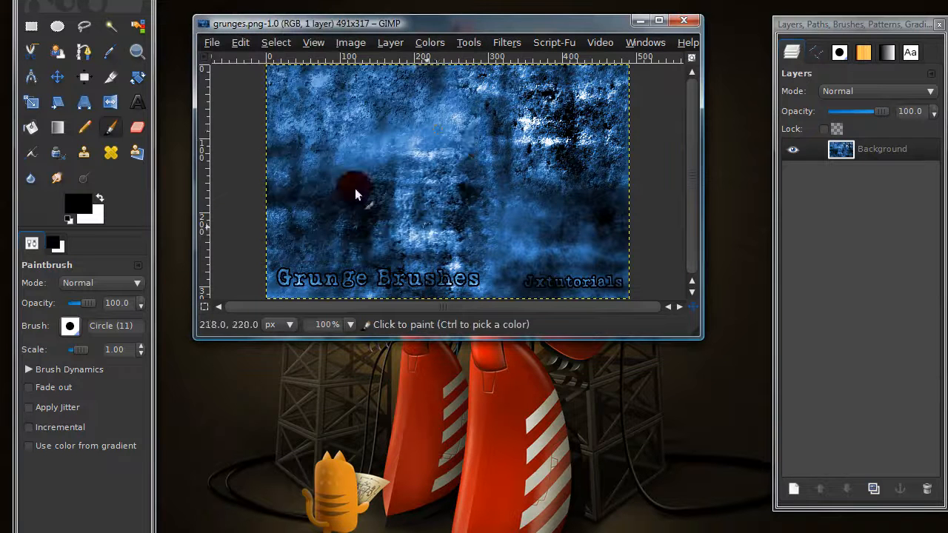
click(580, 81)
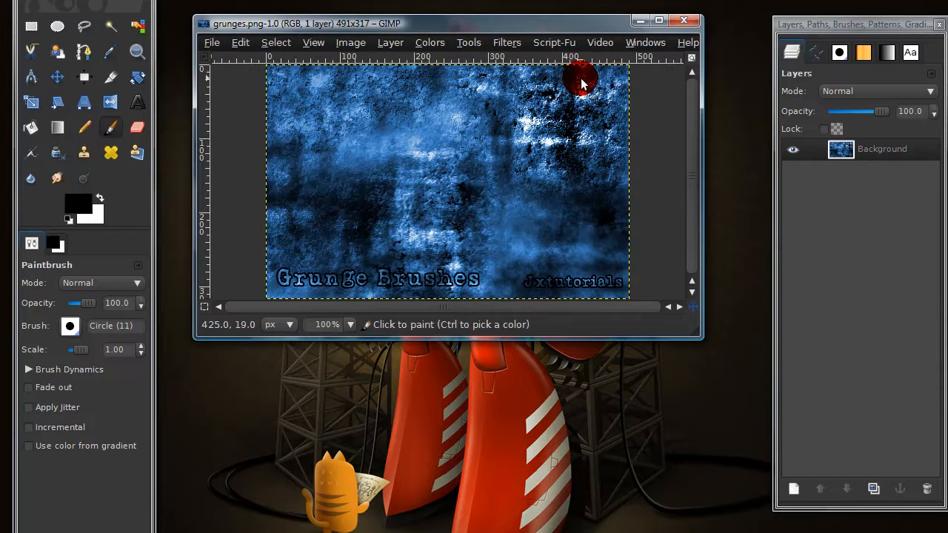
mouse_move(619, 225)
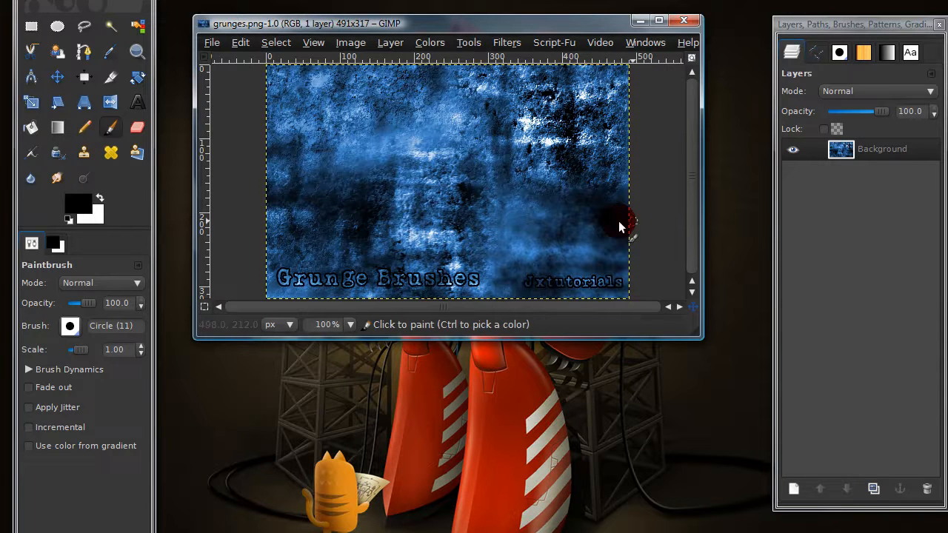
mouse_move(684, 22)
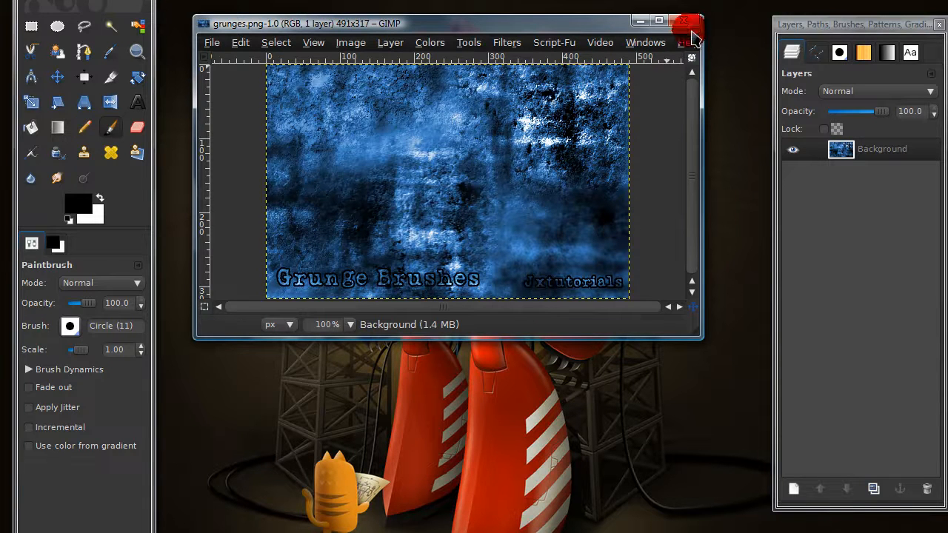
click(212, 42)
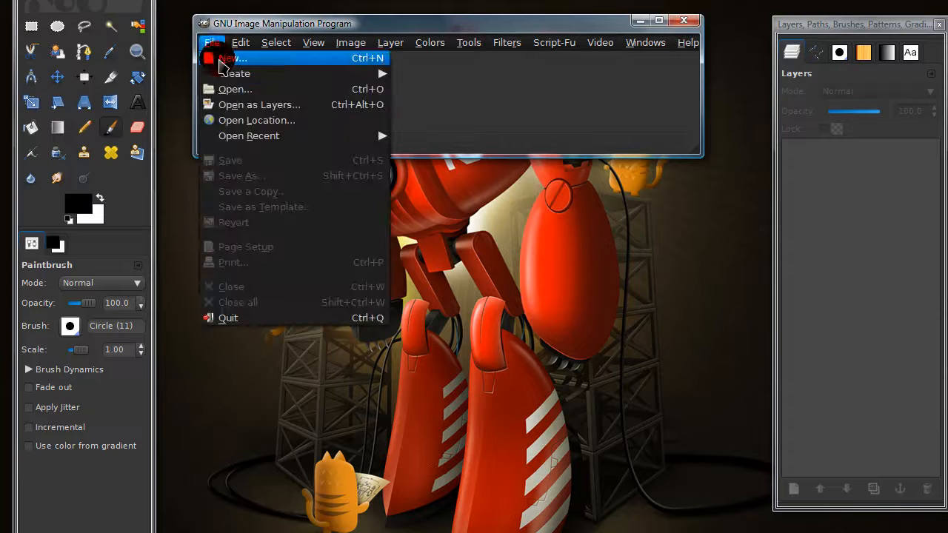
- Create a new blank 400-wide image and add empty transparent layers above its background
click(231, 59)
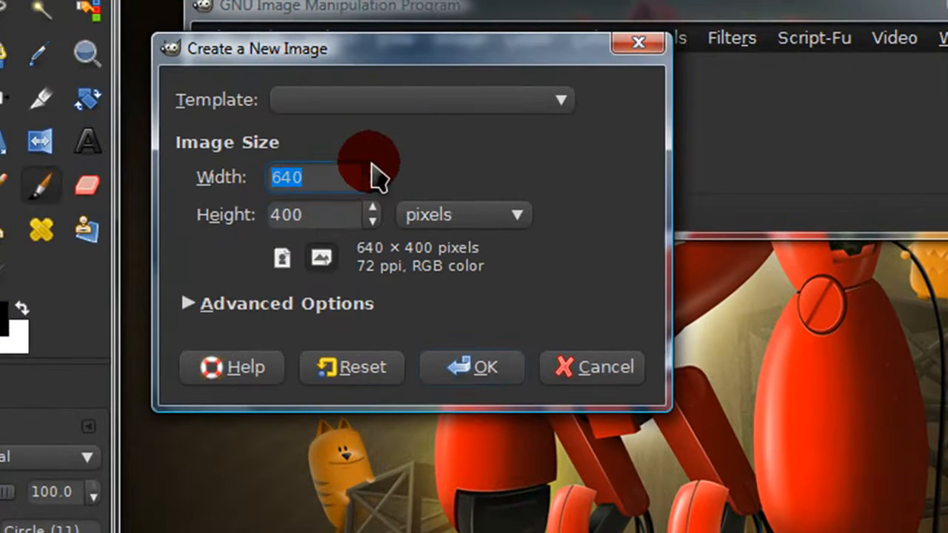
text(400)
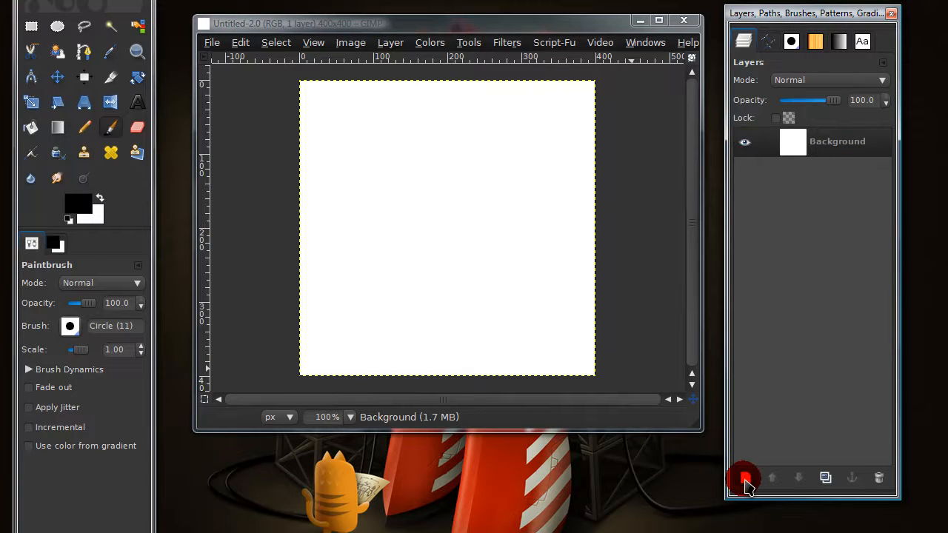
mouse_move(744, 477)
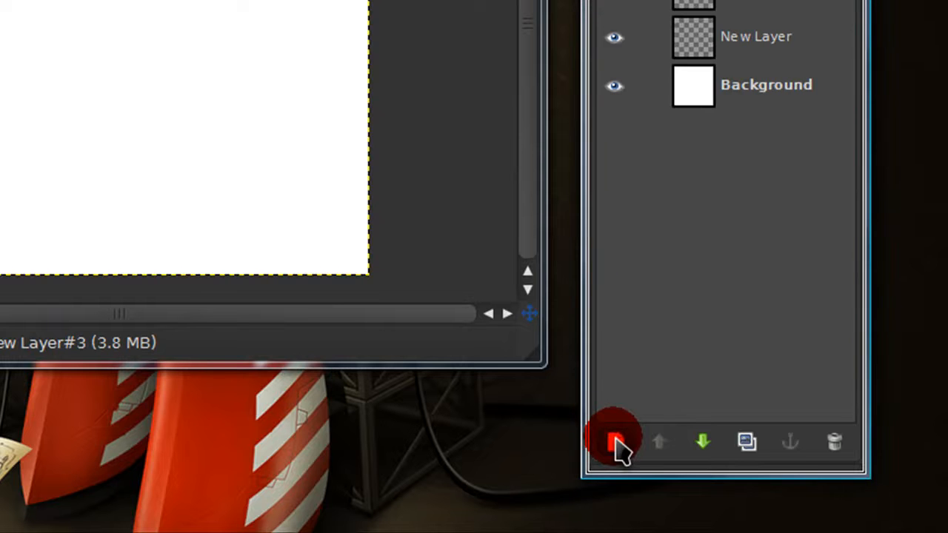
click(613, 441)
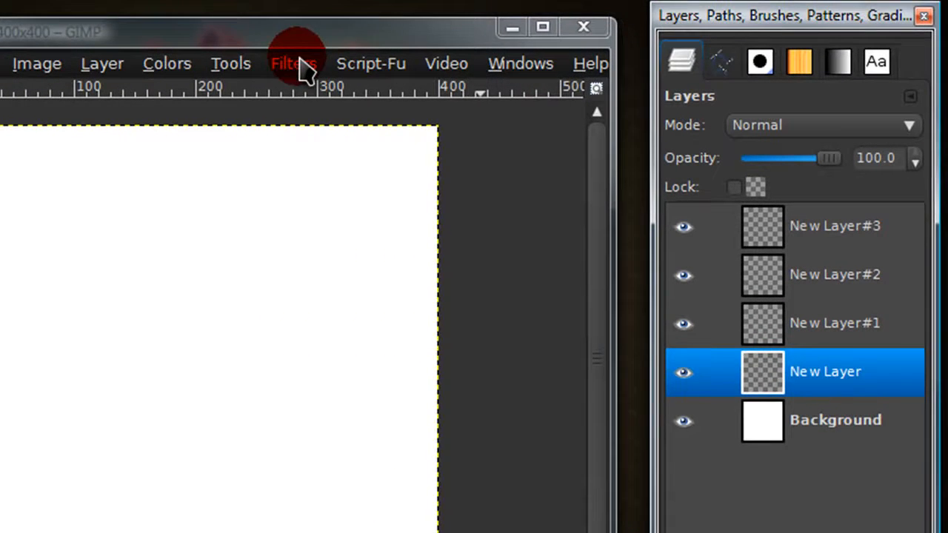
- Render randomized plasma clouds at turbulence 3.5 on the lowest layer and desaturate them by Lightness
click(293, 62)
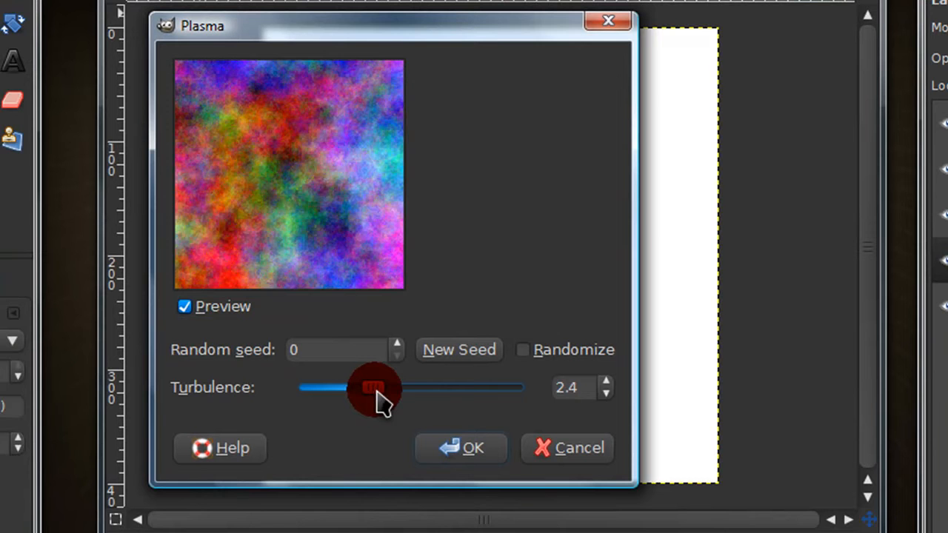
drag(368, 388, 403, 388)
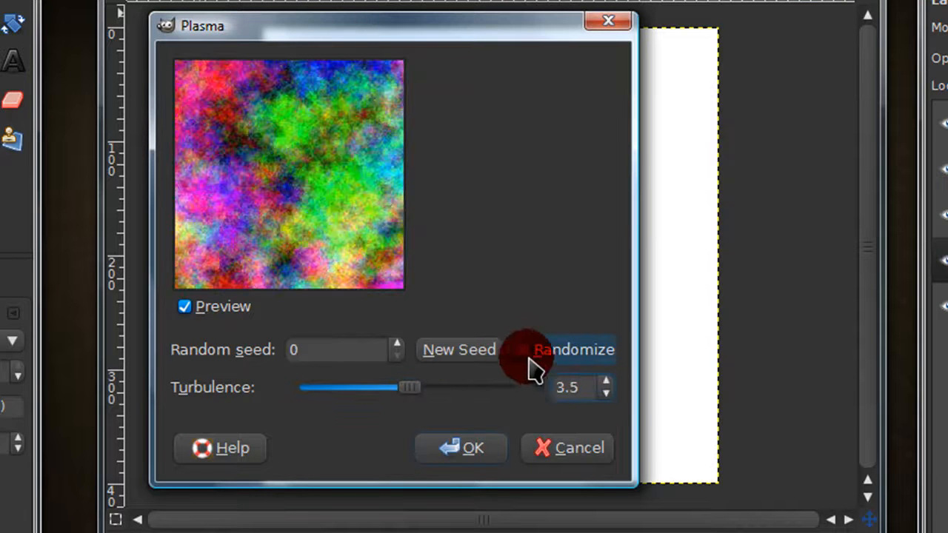
click(522, 350)
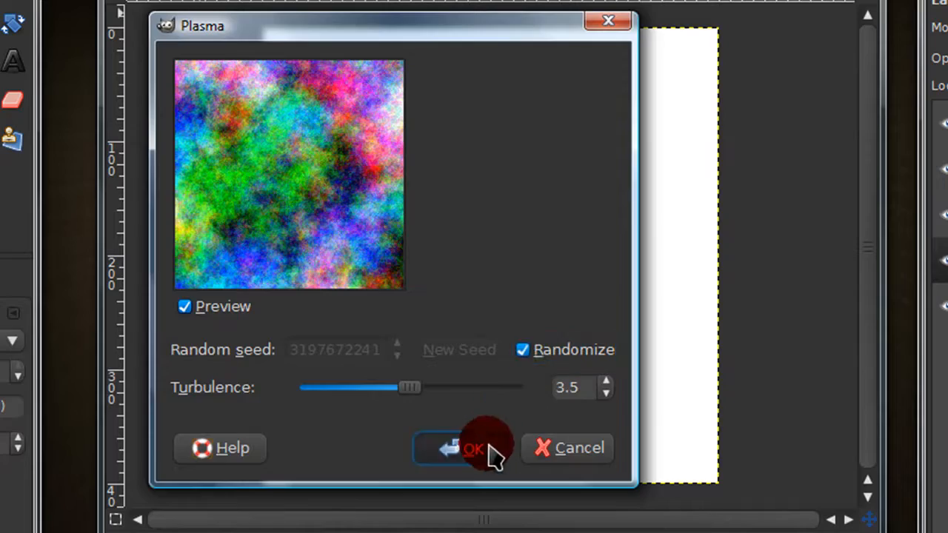
click(462, 447)
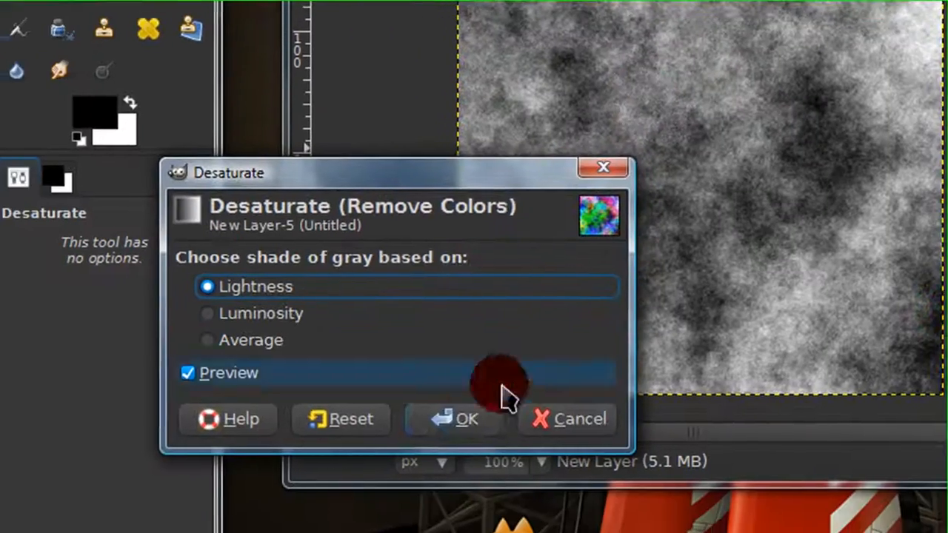
click(456, 418)
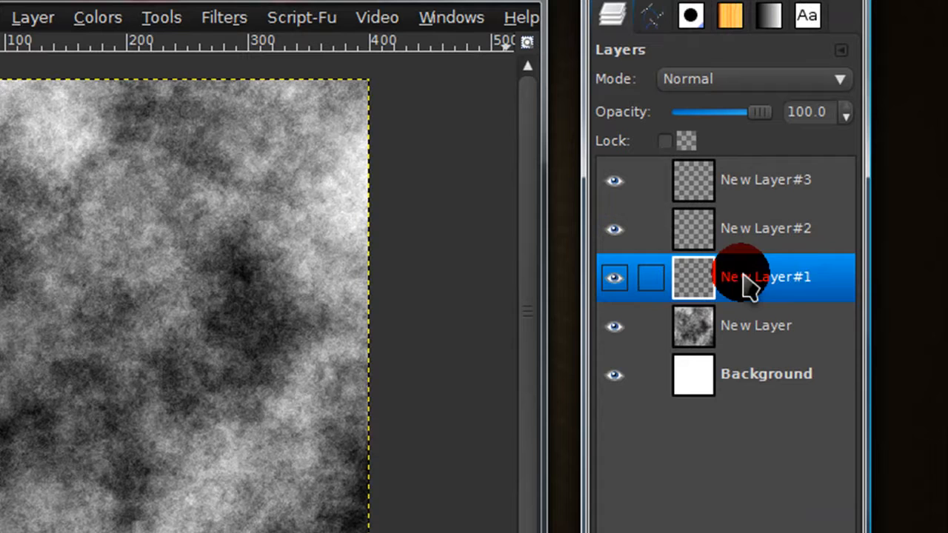
- Make New Layer#1 active and render plasma clouds onto it
click(223, 16)
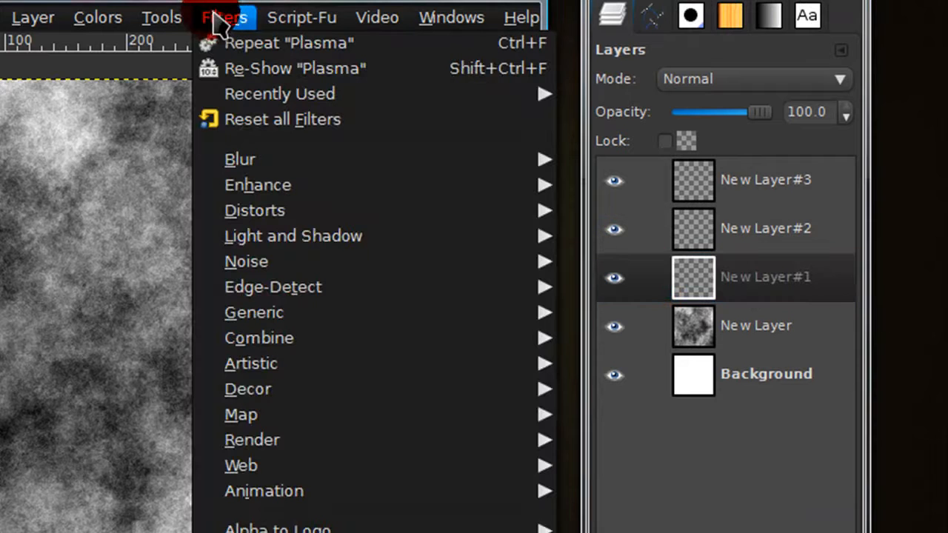
mouse_move(252, 438)
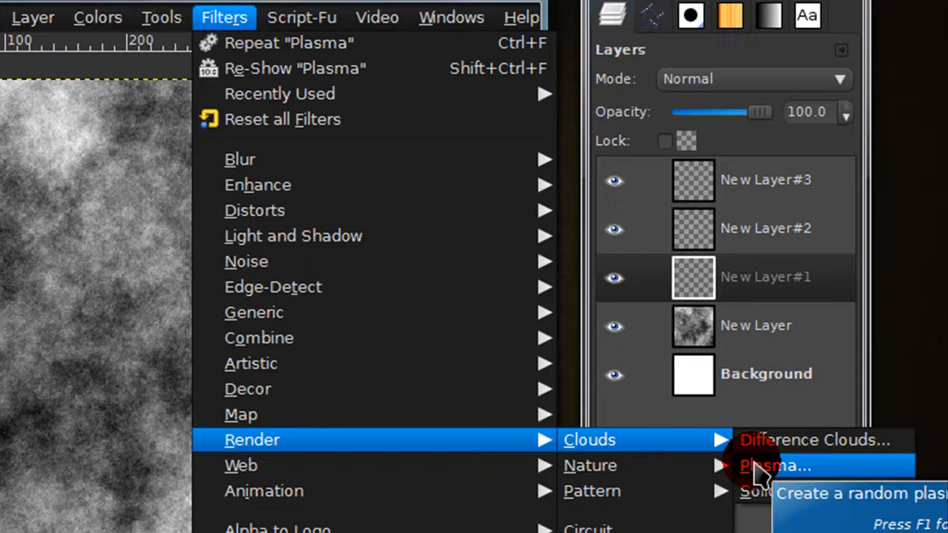
click(776, 465)
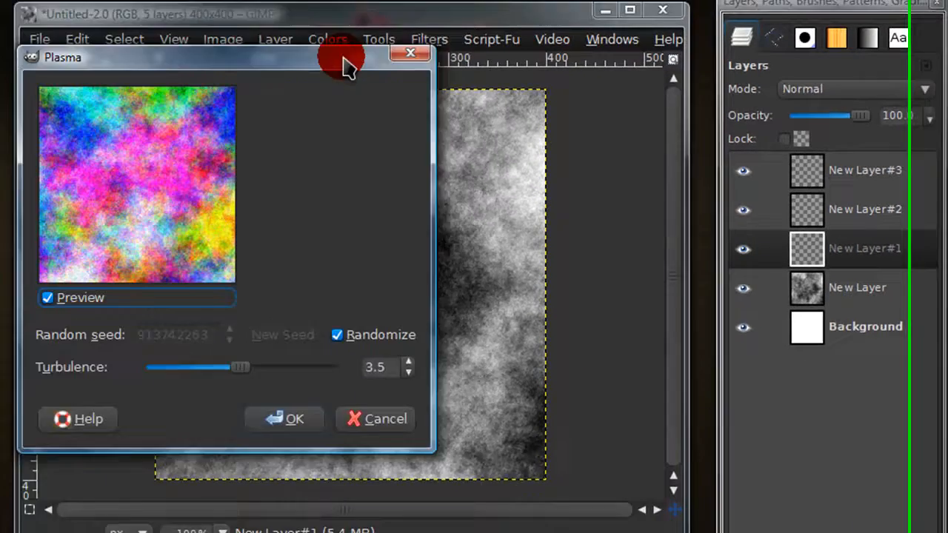
click(293, 418)
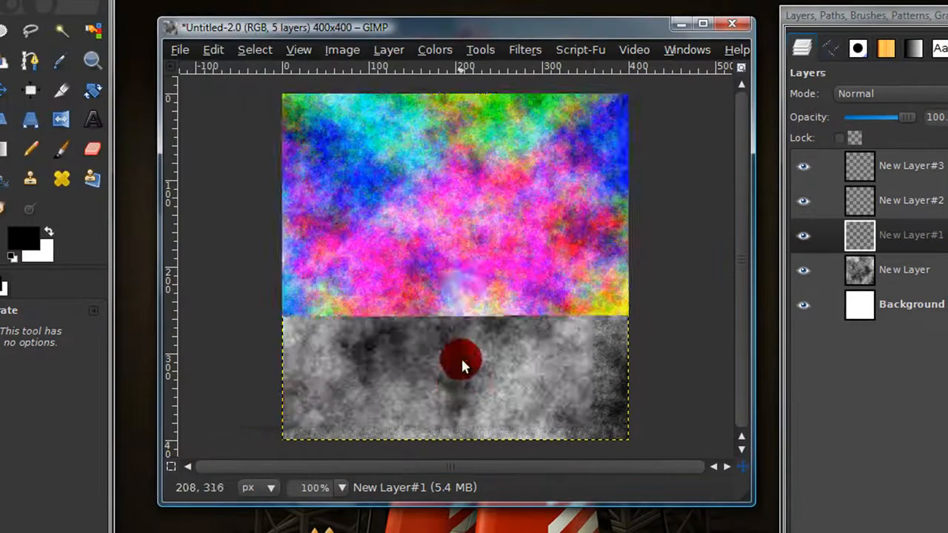
- Desaturate New Layer#1 by Lightness and apply the Clothify filter with default settings
click(435, 51)
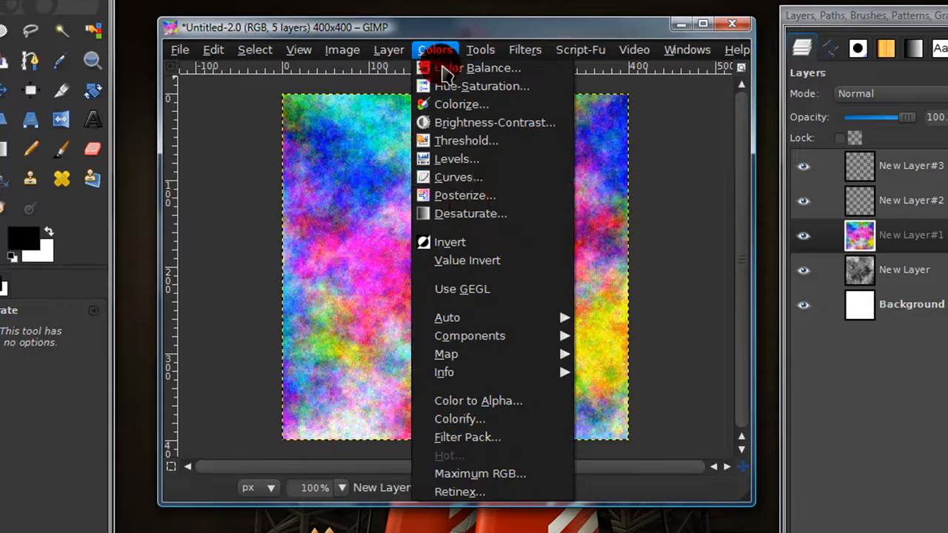
click(471, 213)
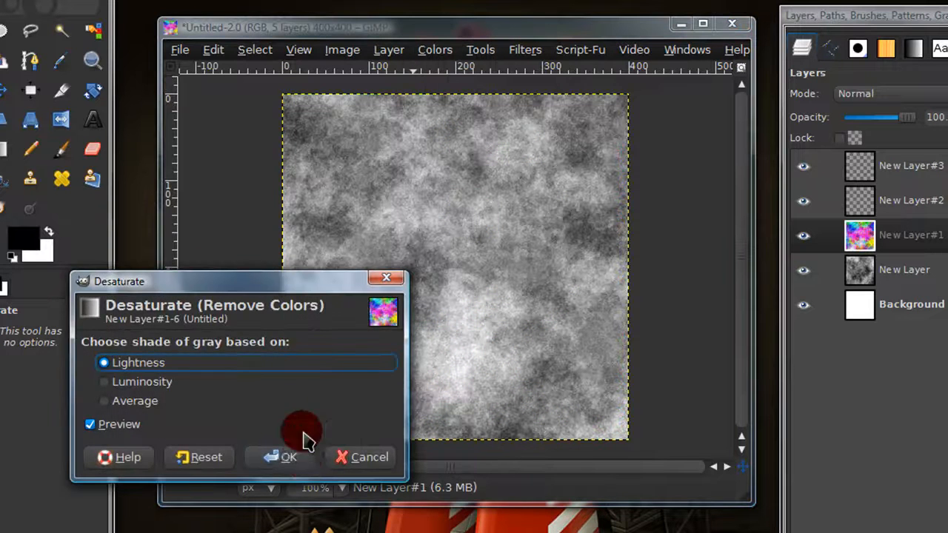
click(288, 456)
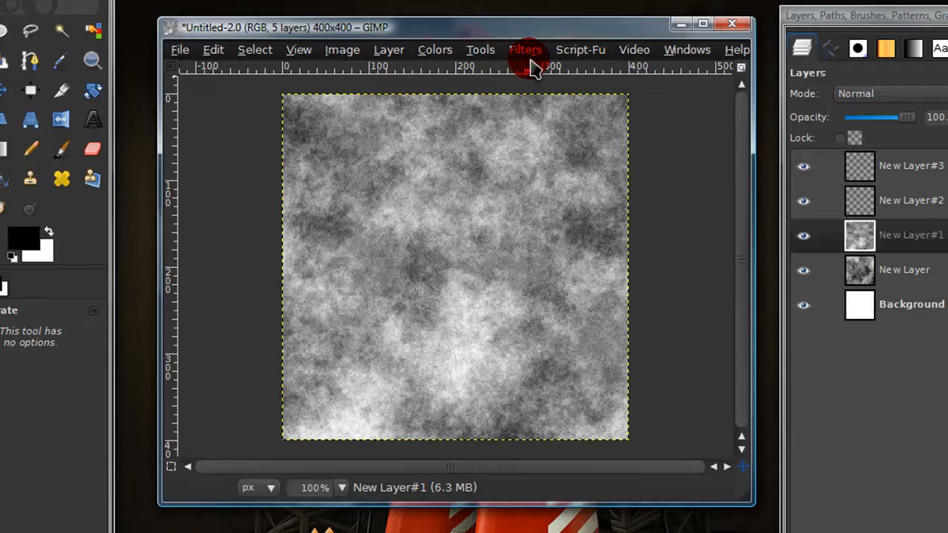
click(526, 50)
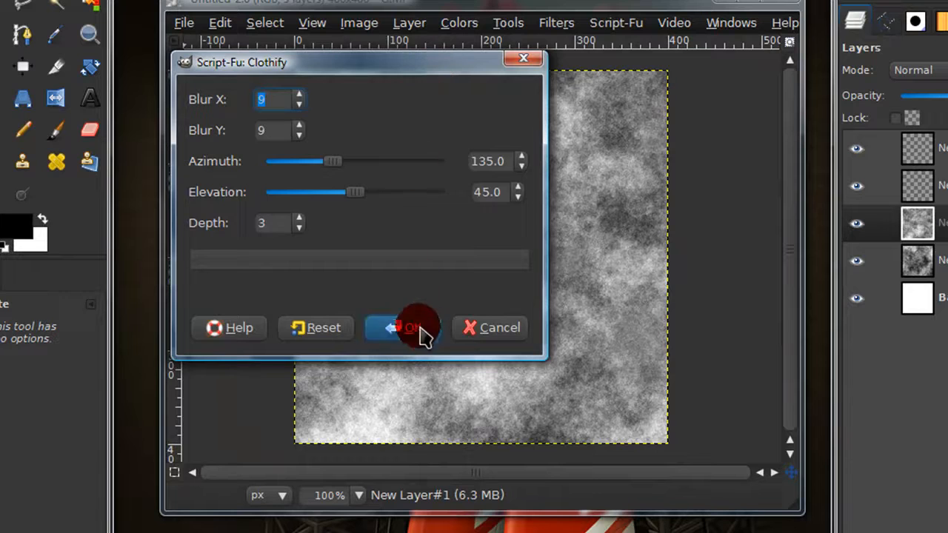
click(403, 327)
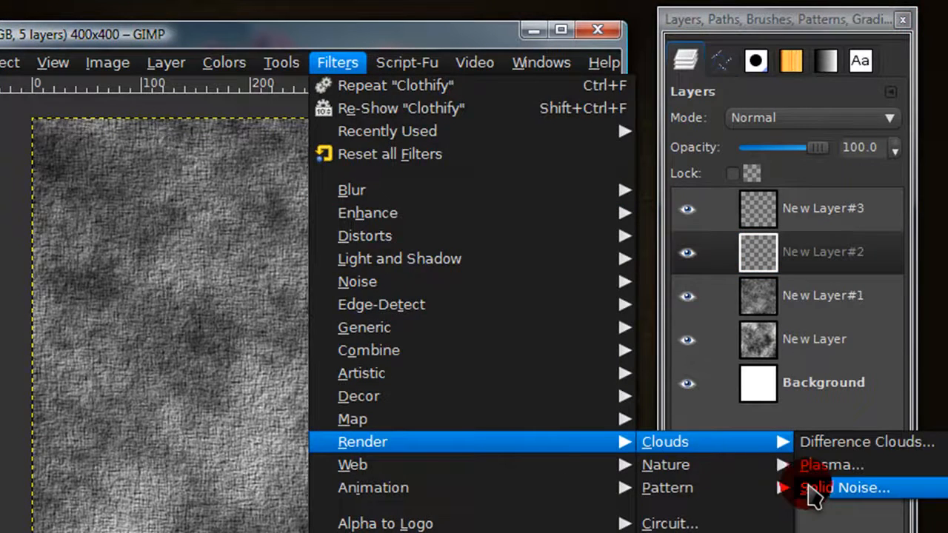
- Render solid noise on New Layer#2 with X size 16 and Y size 2.3 for vertical streaks
click(838, 487)
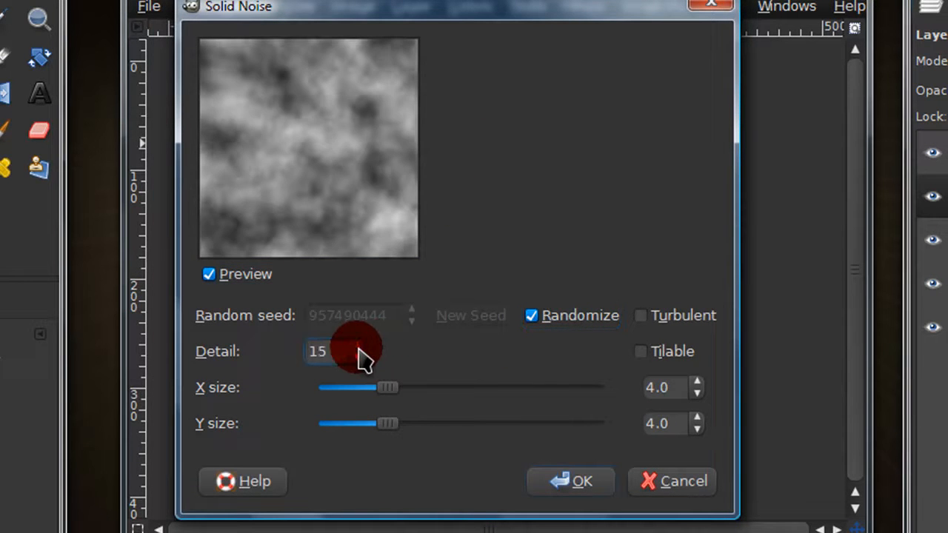
drag(388, 387, 606, 386)
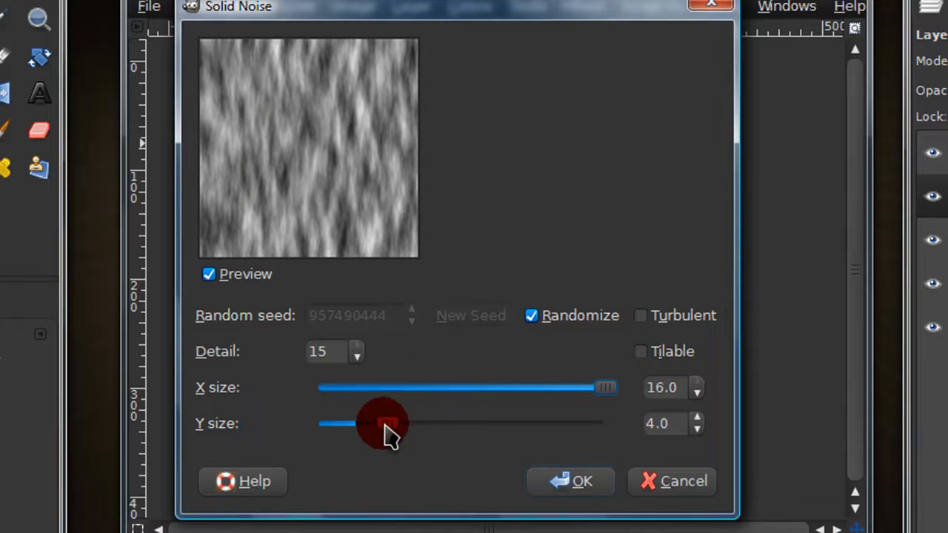
drag(382, 423, 355, 424)
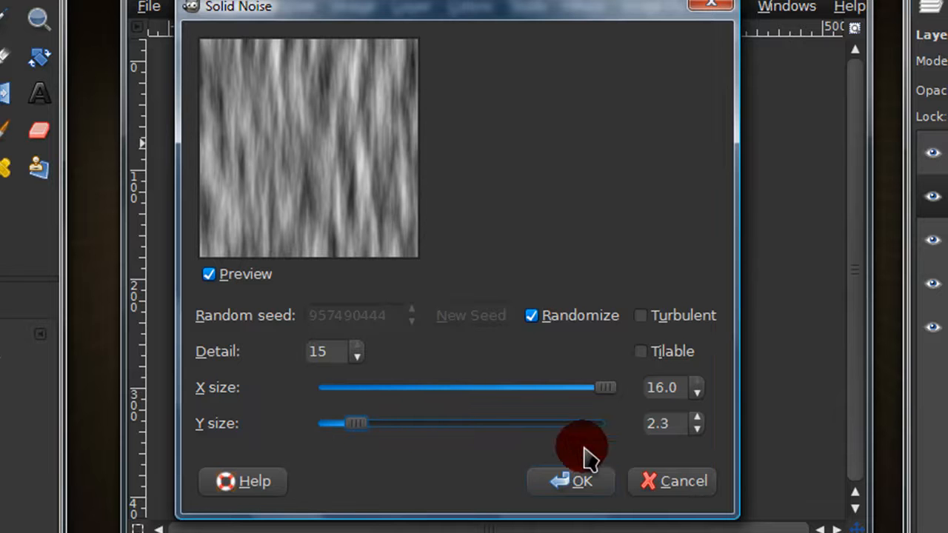
click(580, 480)
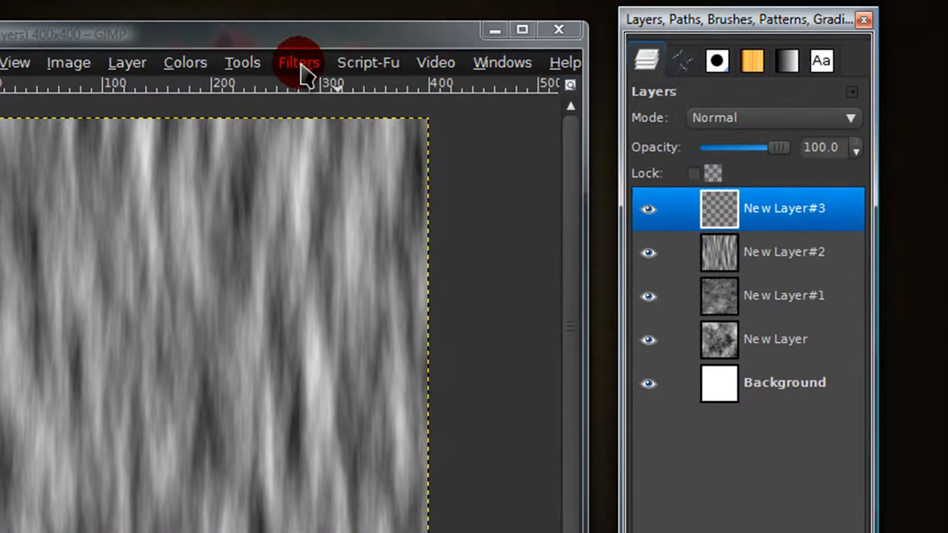
- Render solid noise on New Layer#3 with X size 2.3 and Y size 16 for horizontal streaks
click(299, 62)
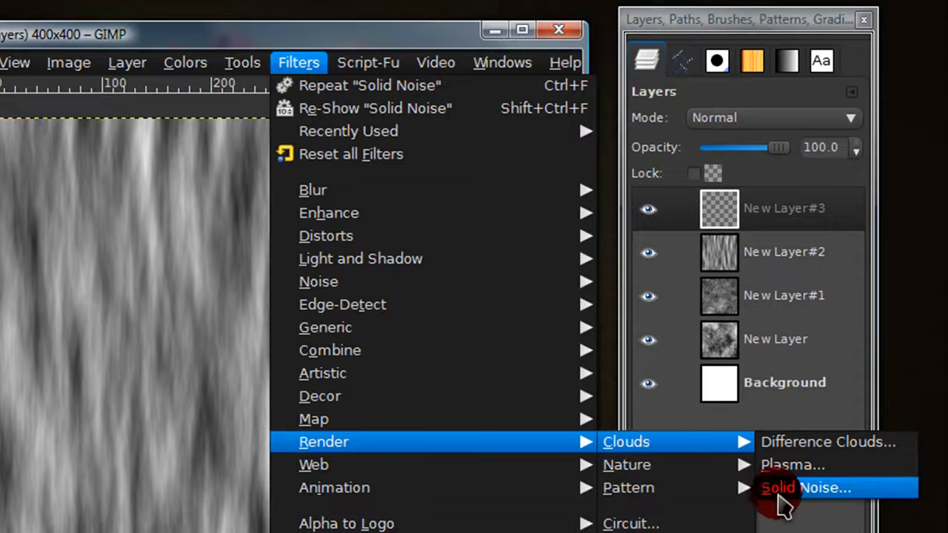
click(806, 487)
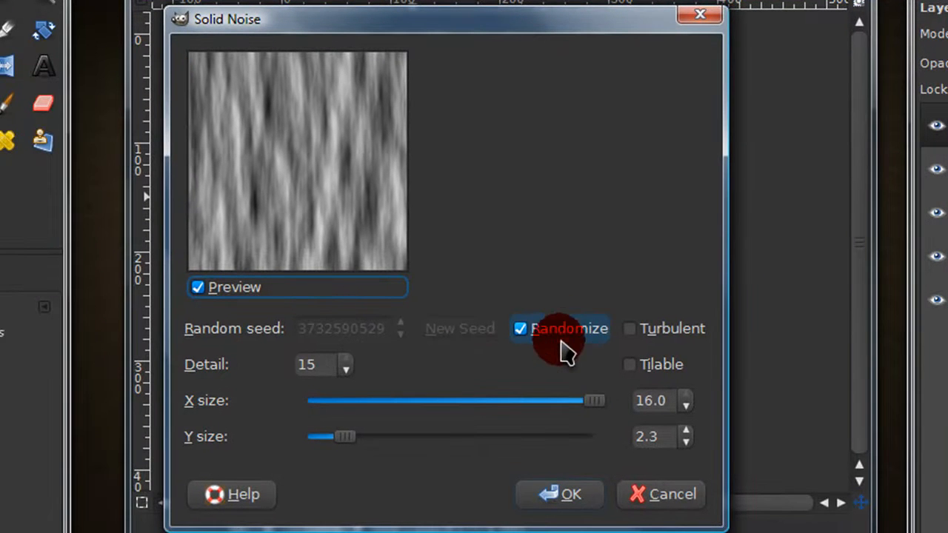
mouse_move(437, 412)
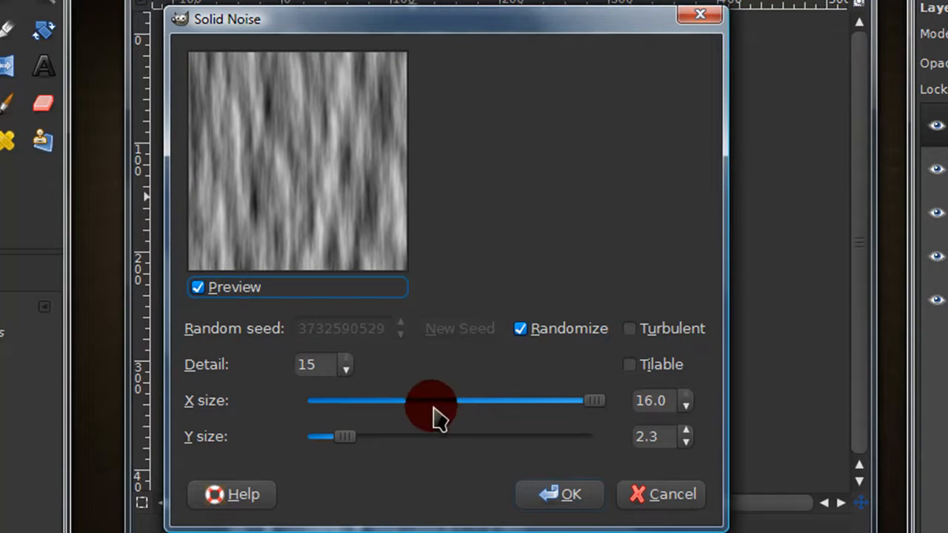
drag(452, 400, 589, 400)
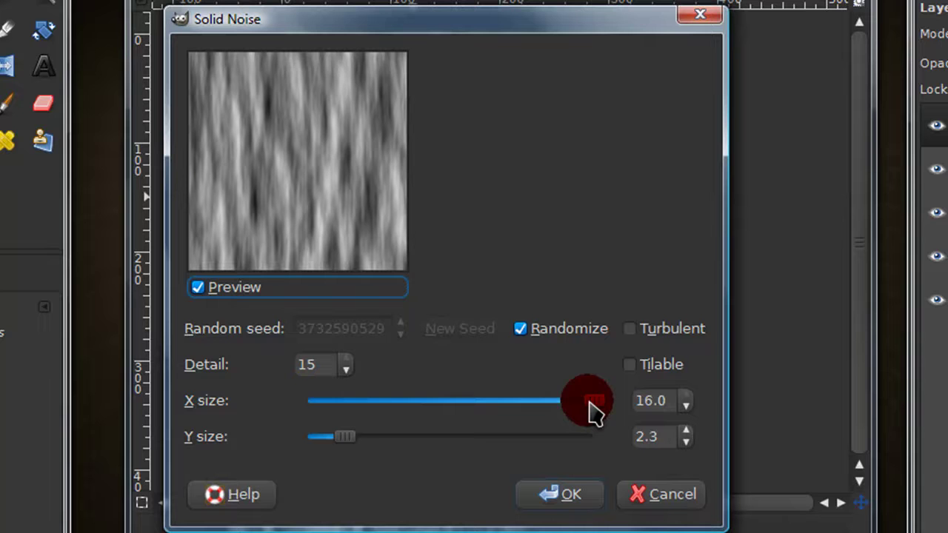
drag(586, 399, 305, 400)
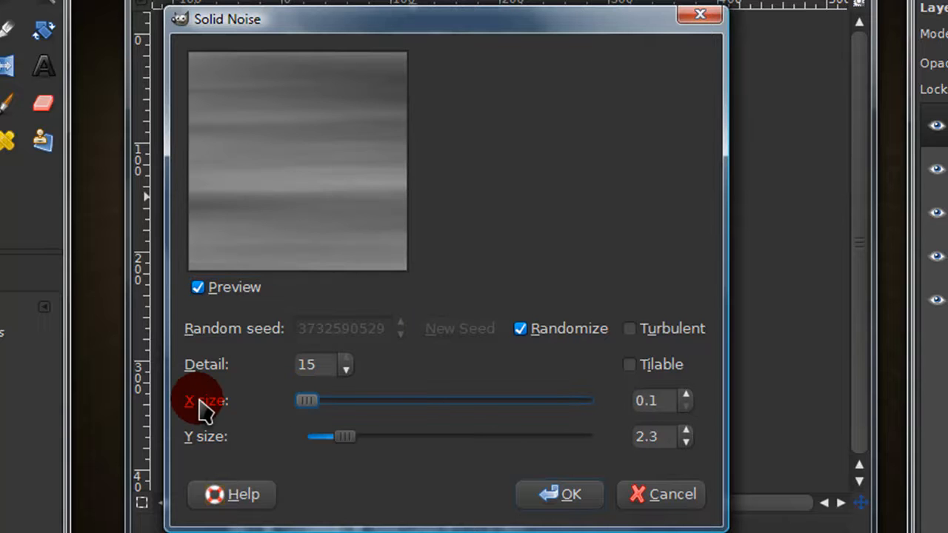
drag(306, 400, 344, 400)
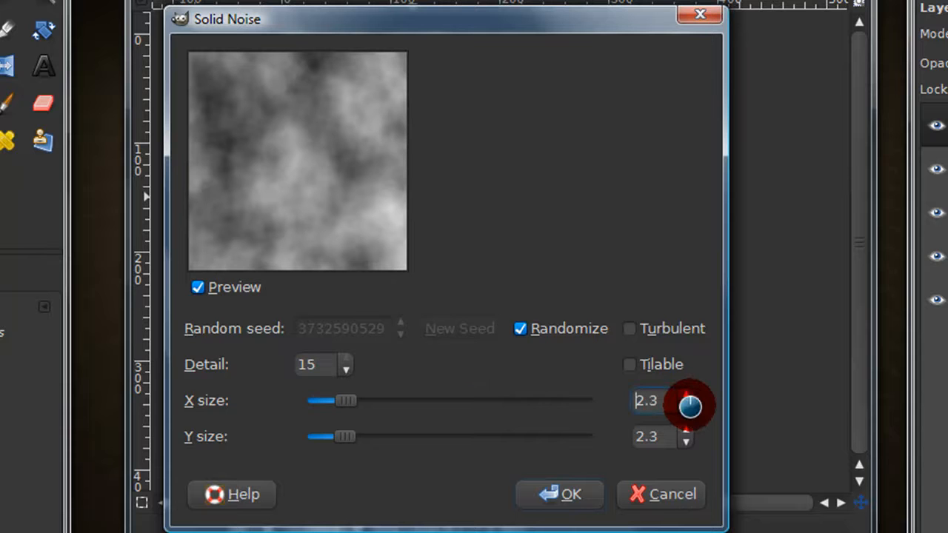
drag(344, 436, 595, 436)
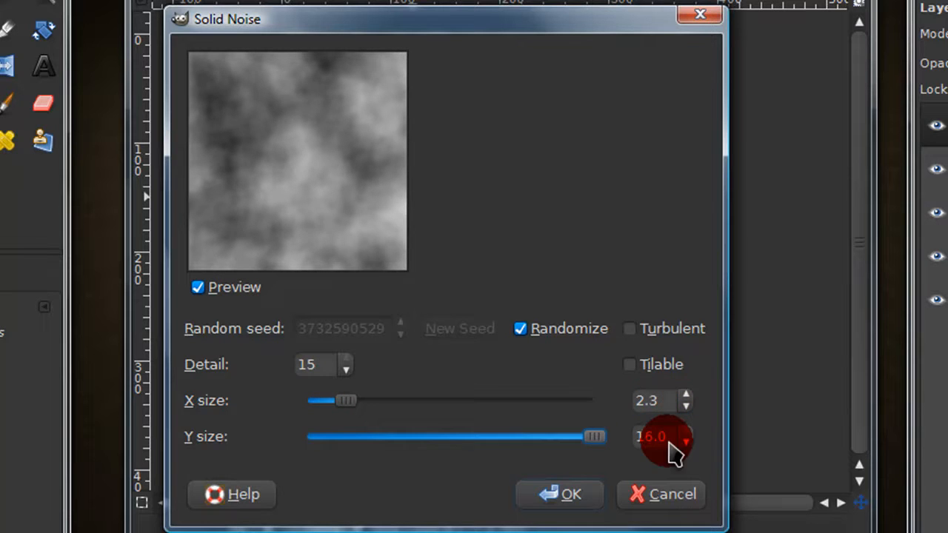
click(560, 495)
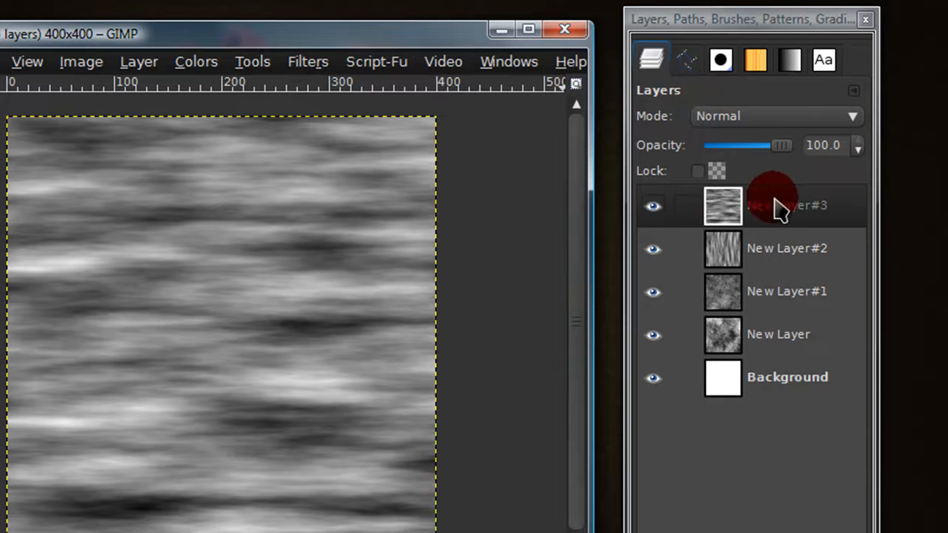
- Set New Layer#2's mode to Multiply and New Layer#1's mode to Grain merge
click(785, 205)
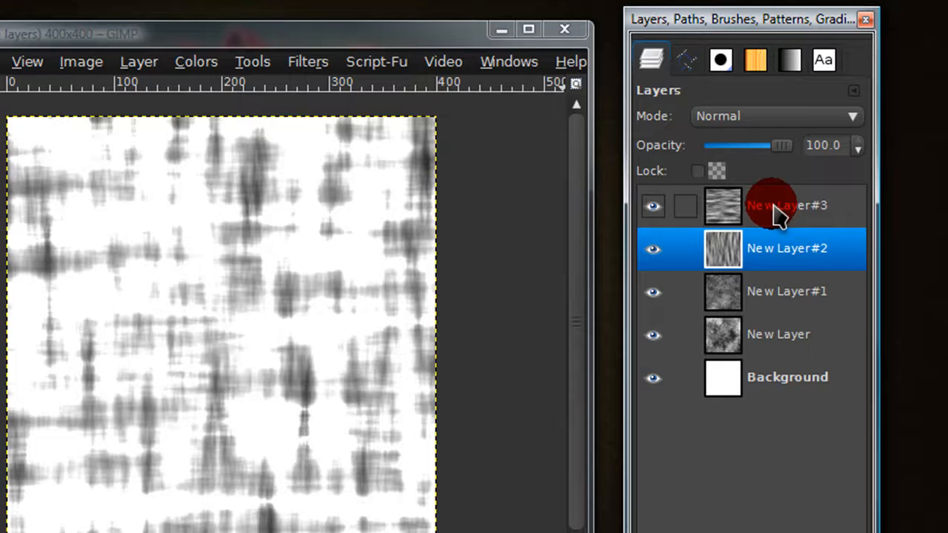
click(774, 115)
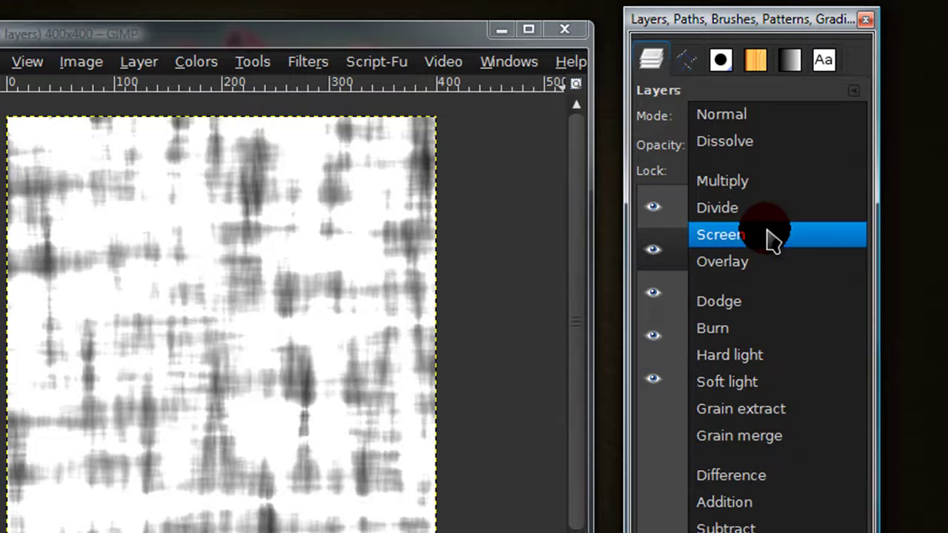
click(723, 181)
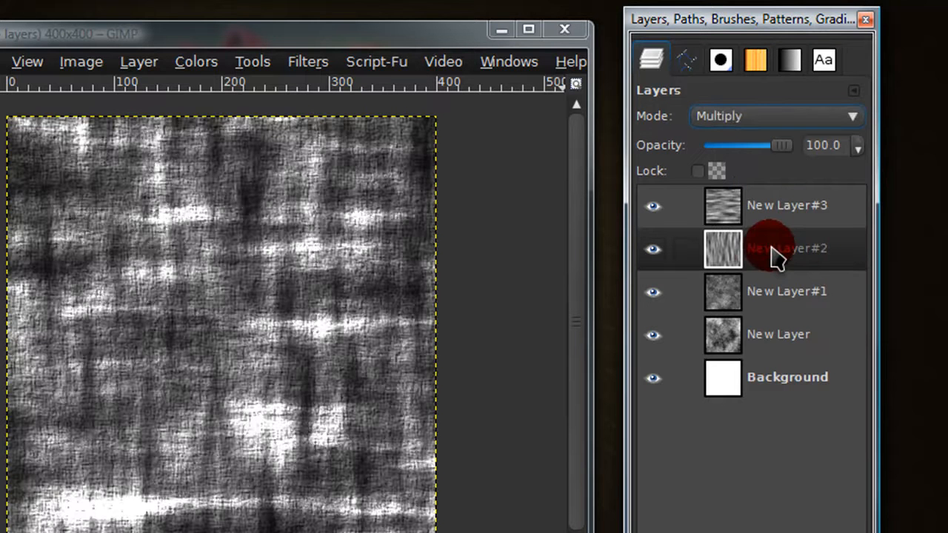
click(785, 290)
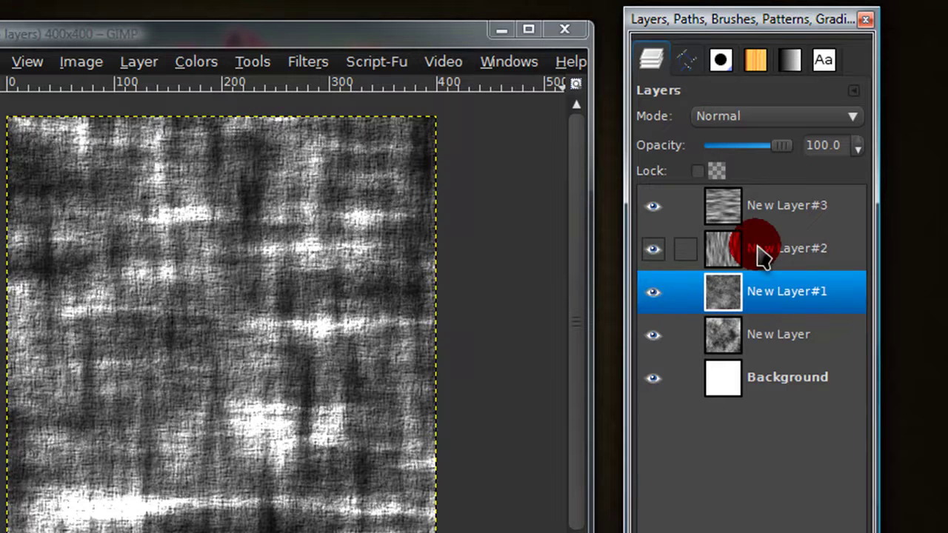
click(776, 116)
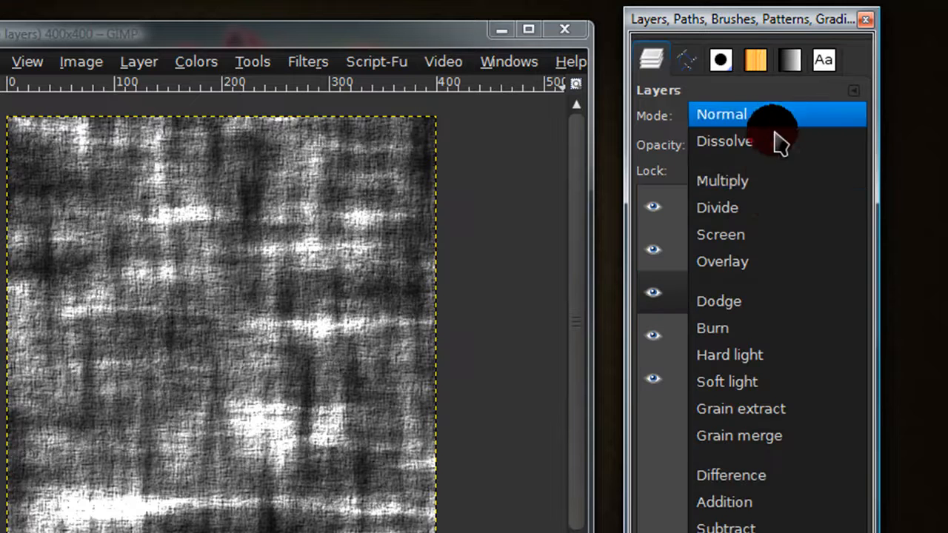
click(739, 436)
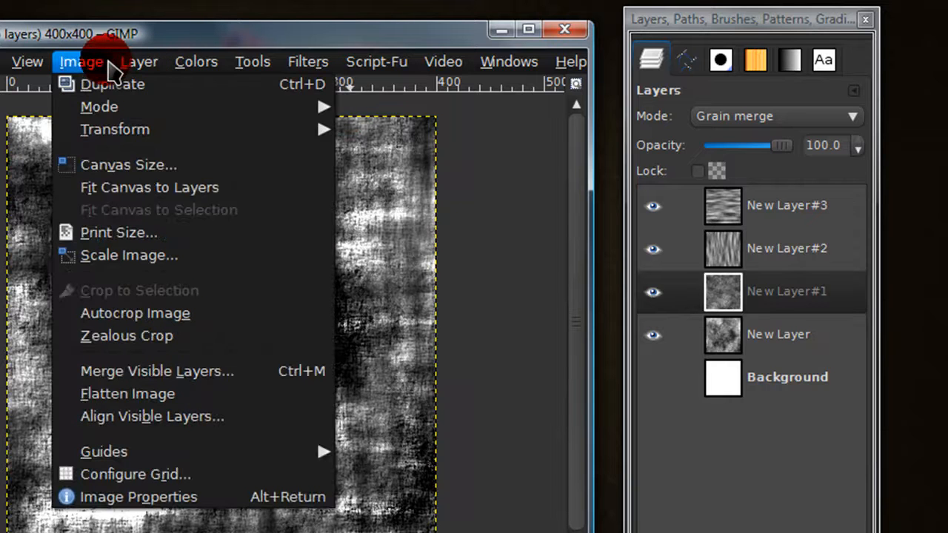
mouse_move(156, 371)
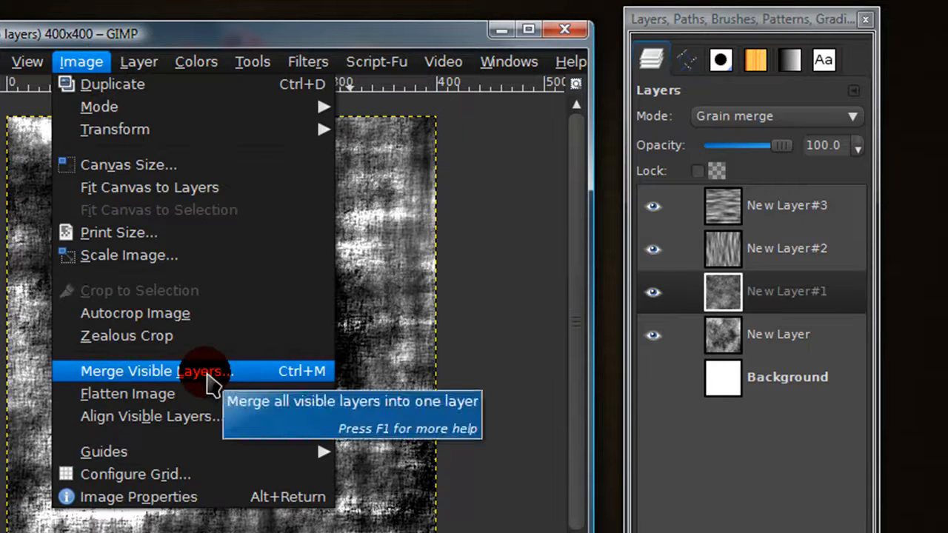
- Merge all visible layers into a single grunge texture layer
click(155, 370)
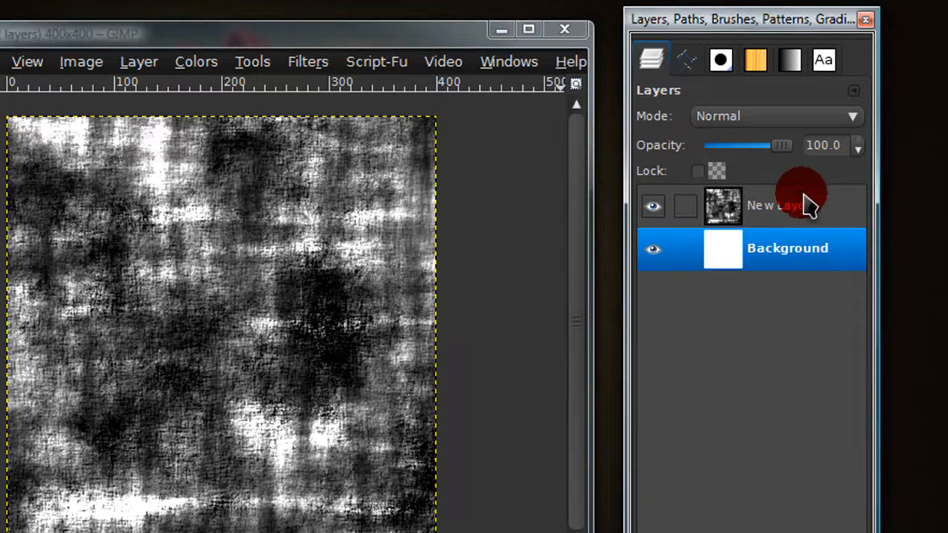
- Draw a rough freehand selection around the texture's centre and start feathering its edge
click(777, 205)
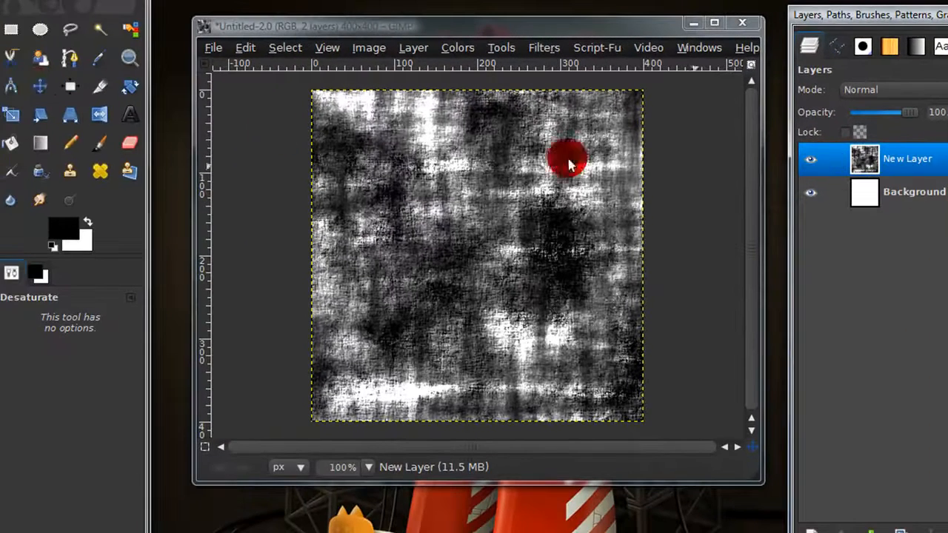
click(70, 30)
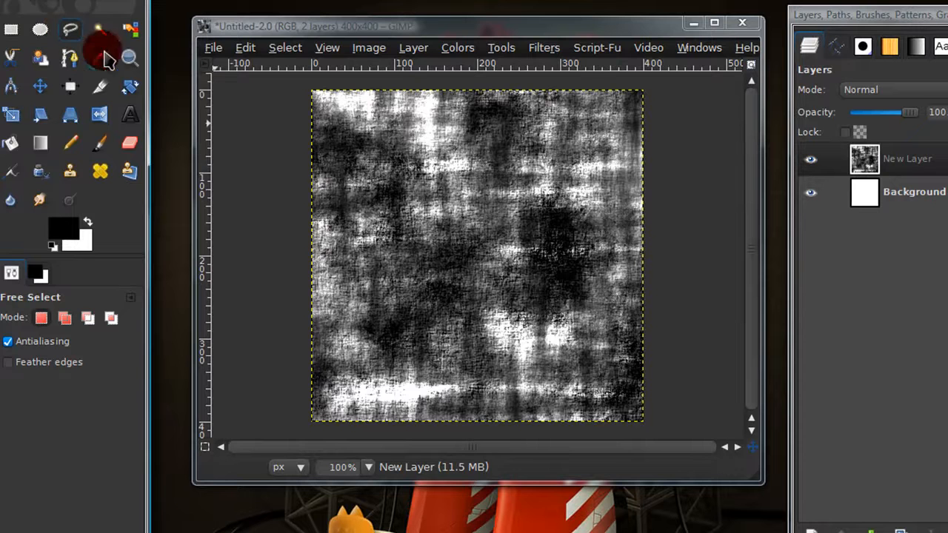
mouse_move(518, 163)
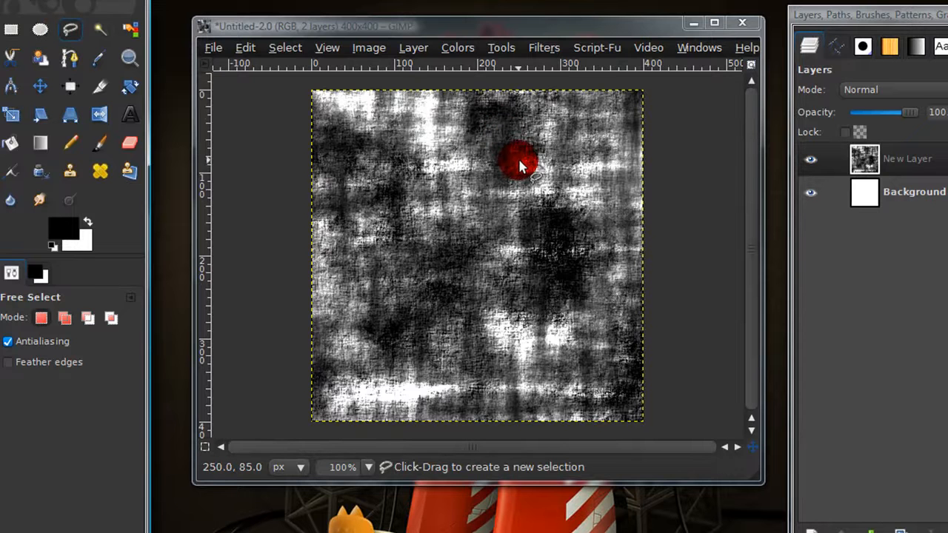
drag(522, 166, 593, 185)
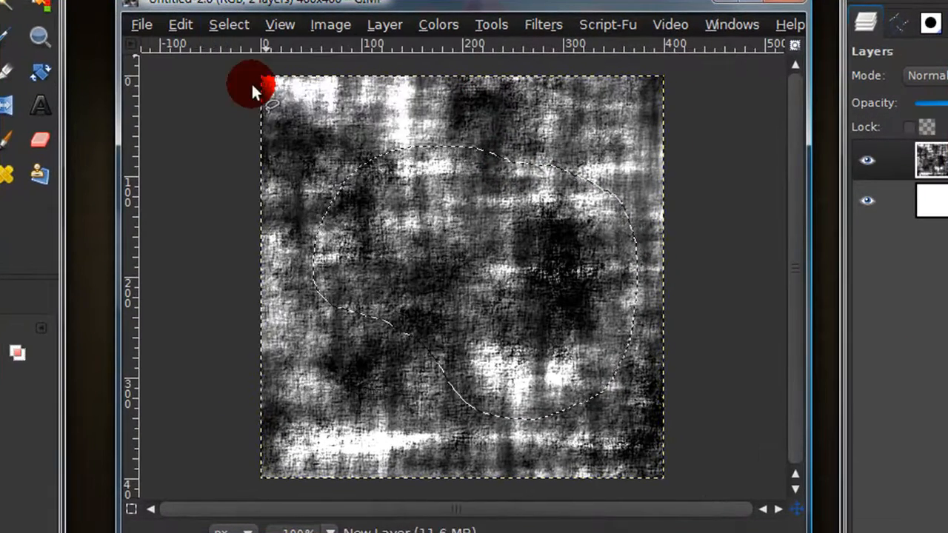
click(228, 24)
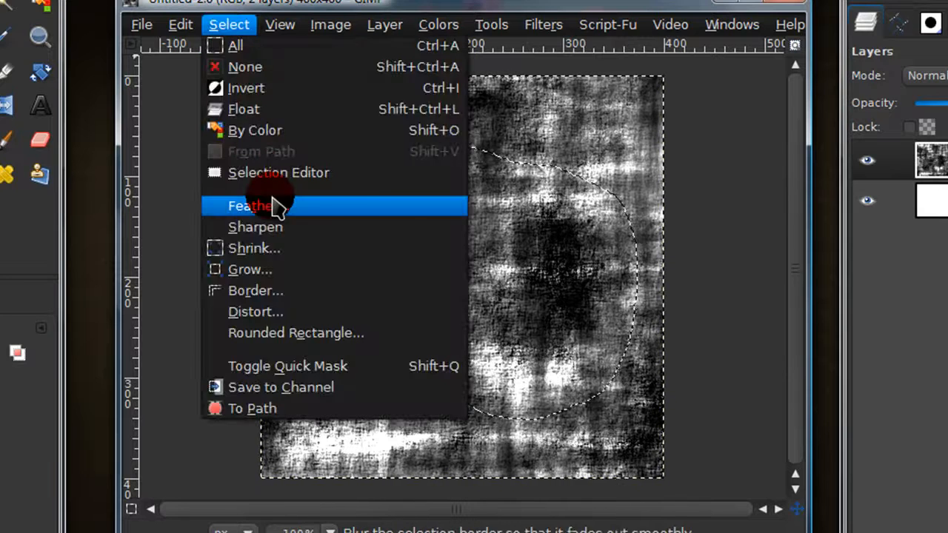
click(252, 205)
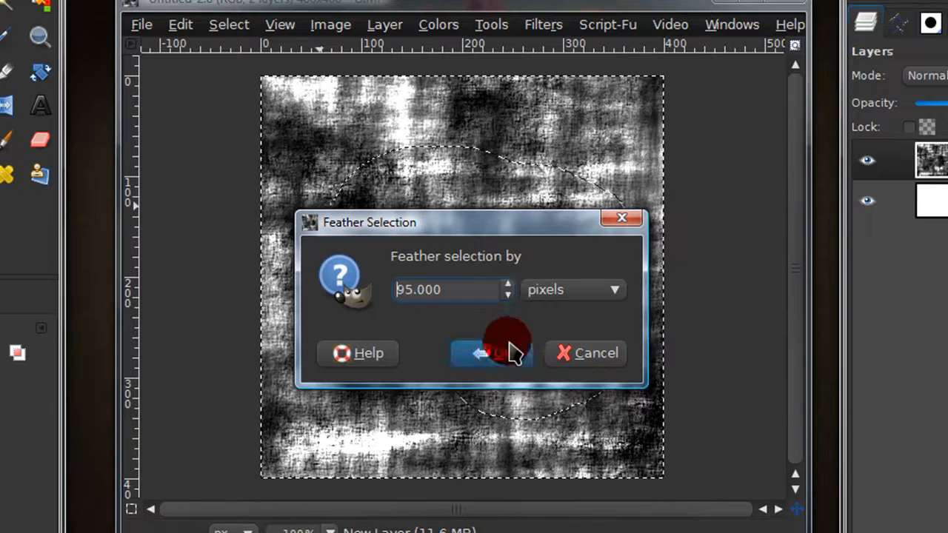
- Apply the 95-pixel feather, fade the surroundings to white and clear the selection
click(492, 352)
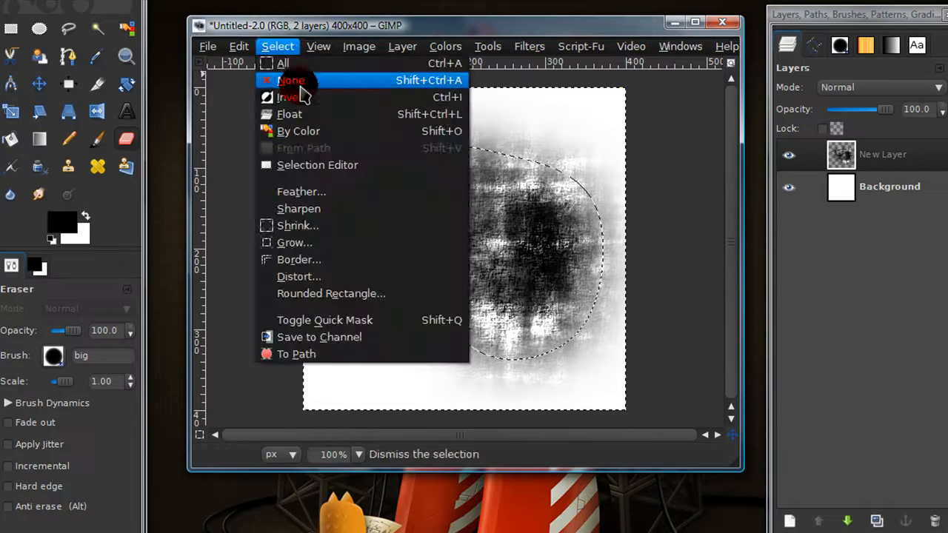
click(290, 80)
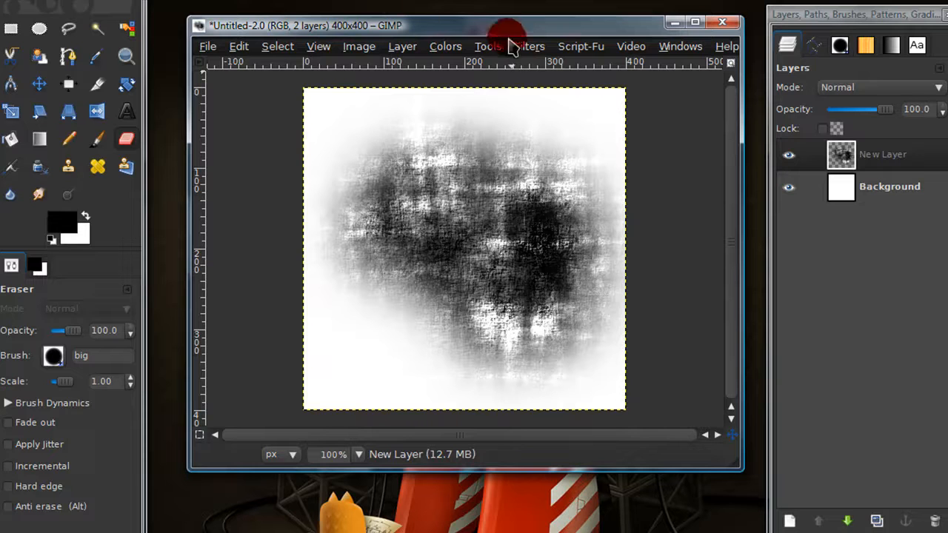
click(97, 139)
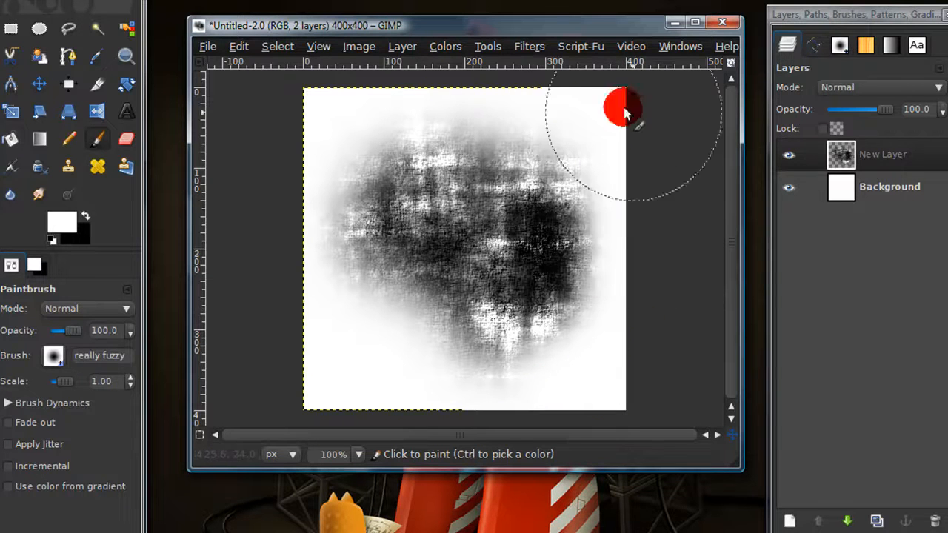
mouse_move(278, 226)
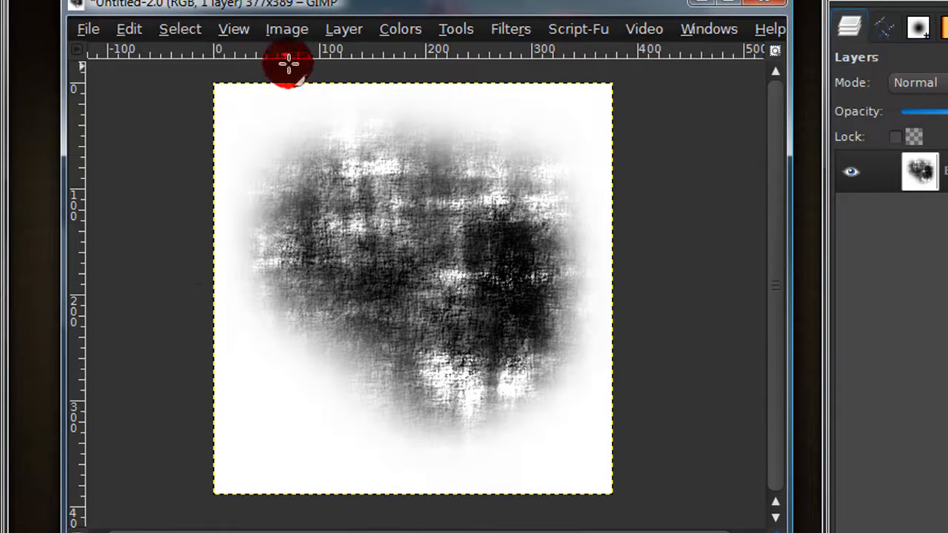
- Convert the image to Grayscale mode via Image > Mode
click(287, 28)
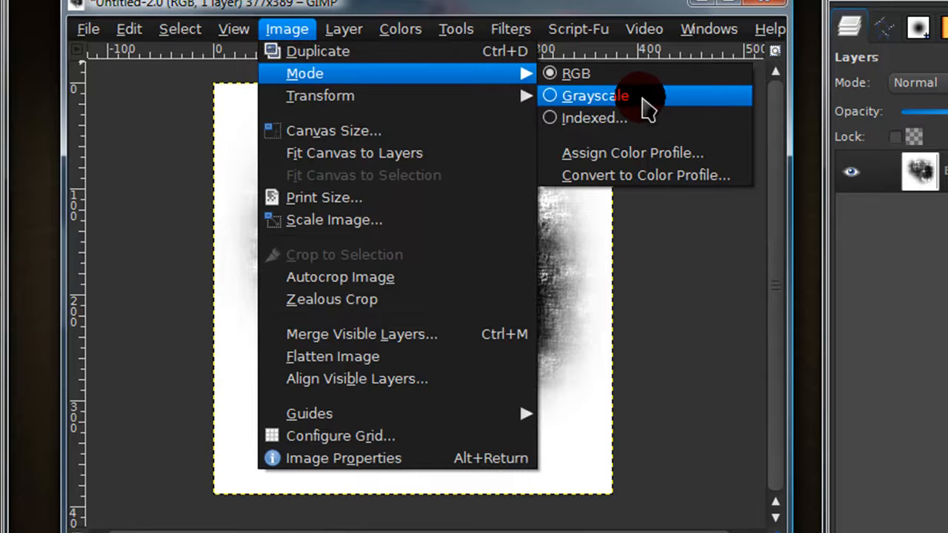
click(594, 95)
text(gru)
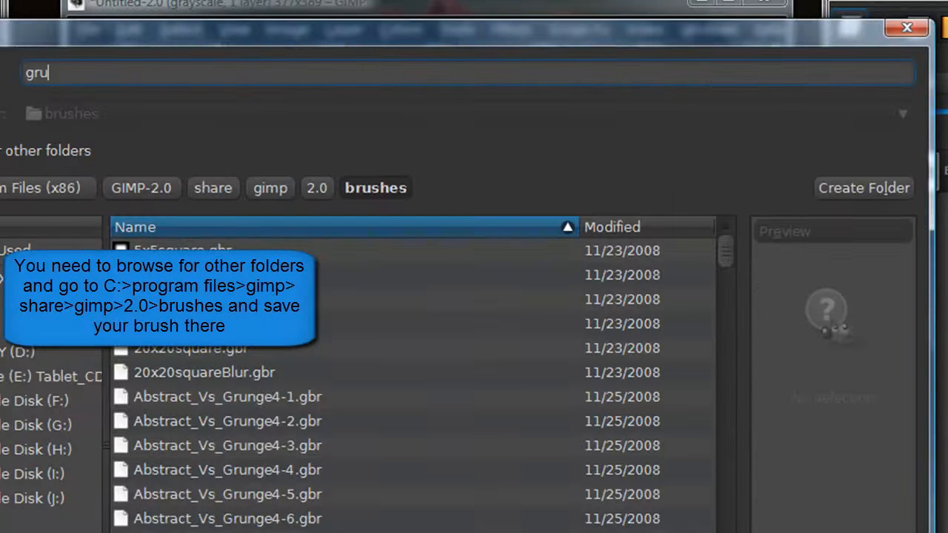
- Export the texture as grunge8.gbr to the brushes folder with description Grunge8
text(nge8)
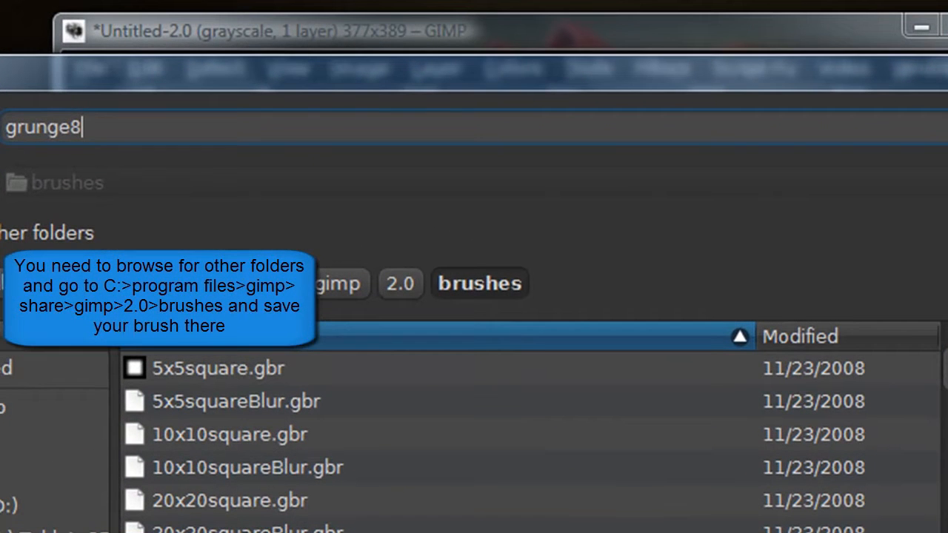
text(.)
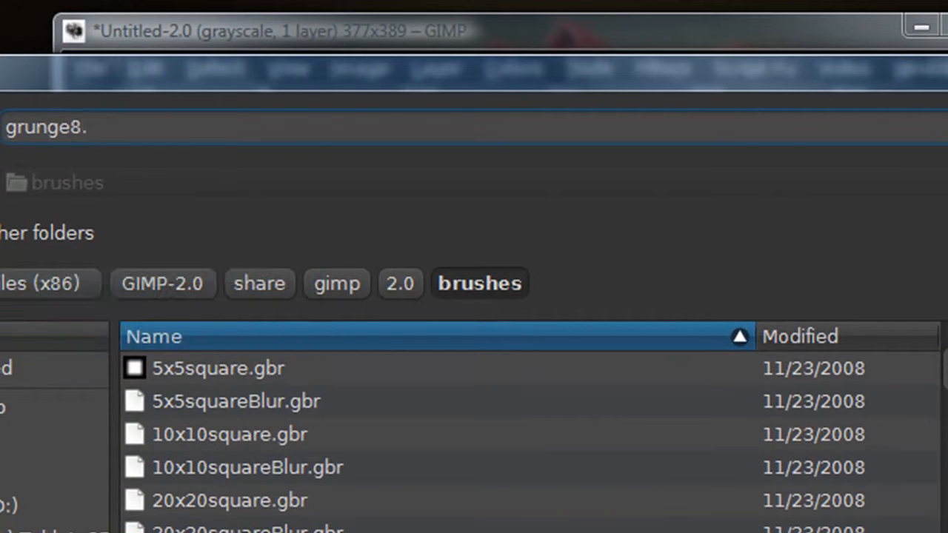
text(gbr)
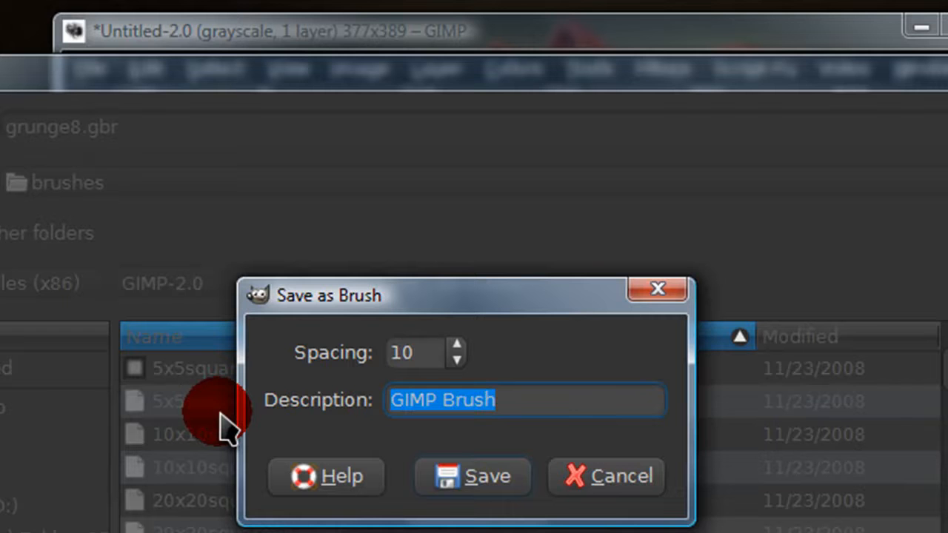
text(Grunge8)
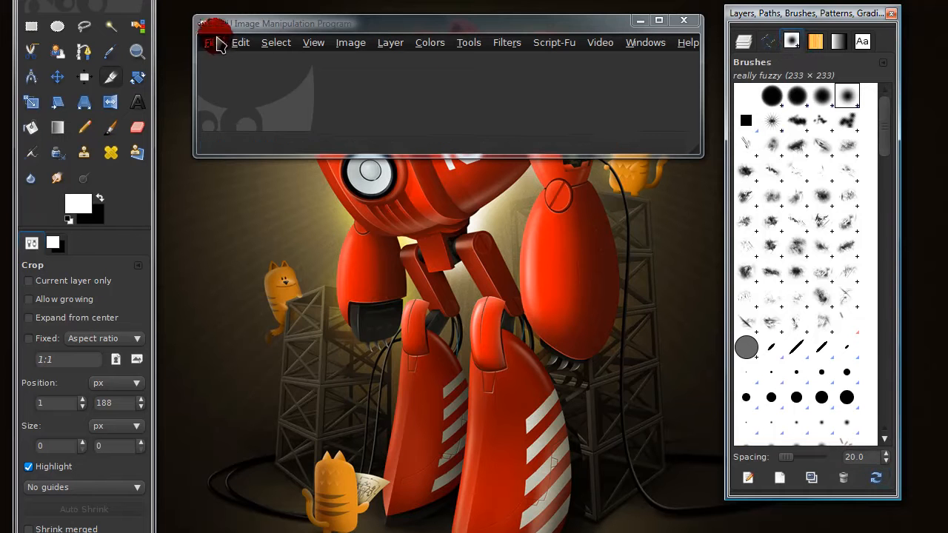
- Create a new blank image from a template and select the Grunge8 brush
click(221, 42)
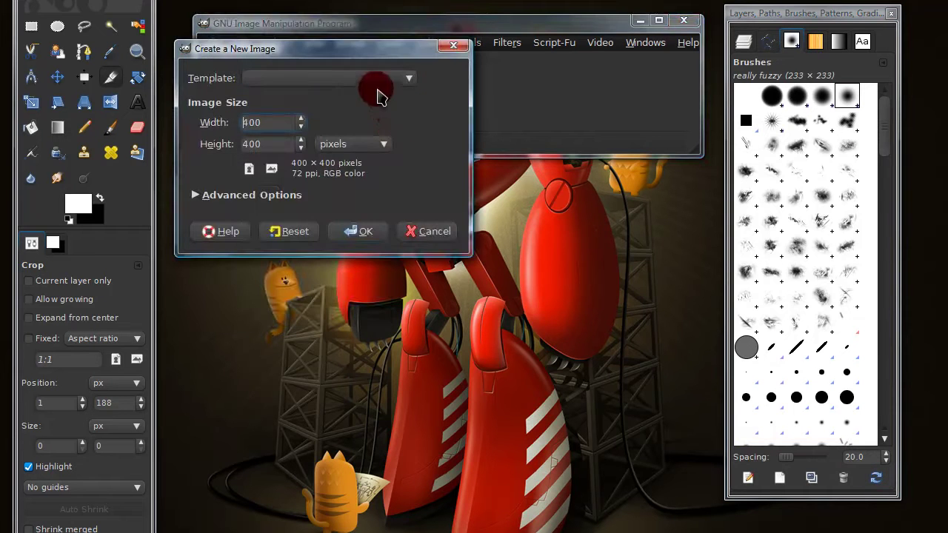
click(358, 231)
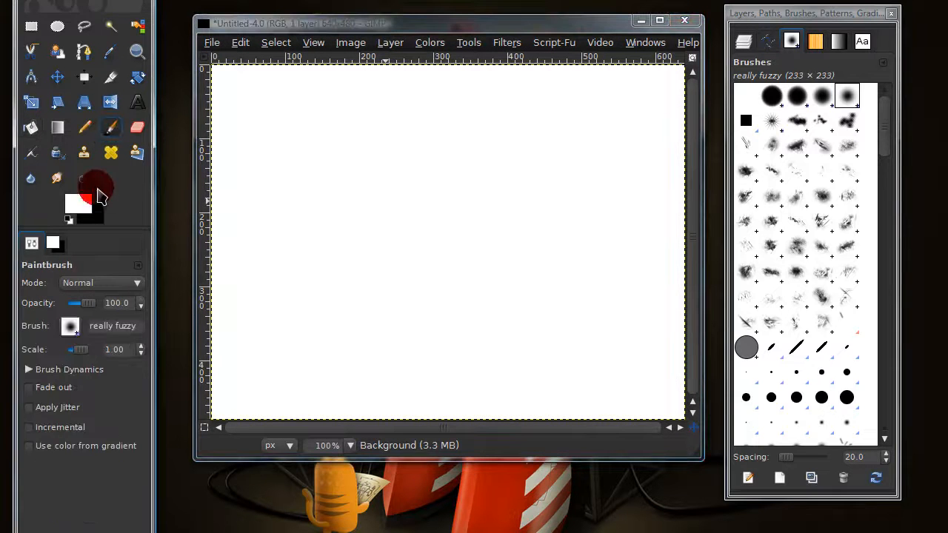
scroll(down, 3)
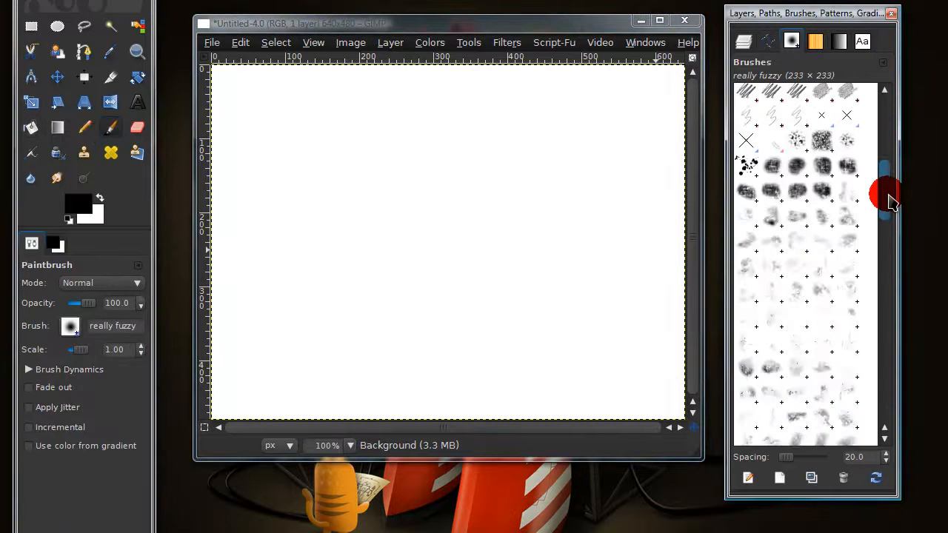
click(822, 190)
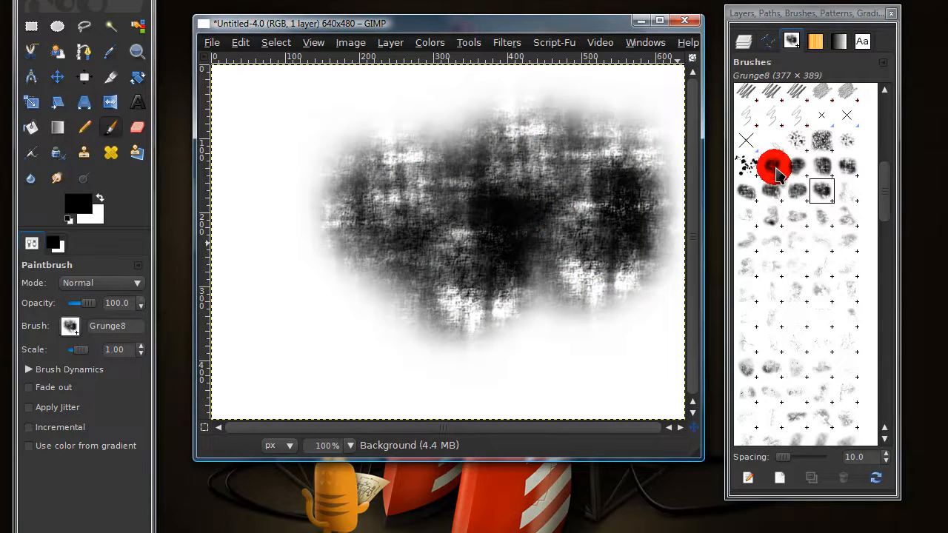
- Stamp the canvas again using the grunge and grunge2 brushes
click(770, 166)
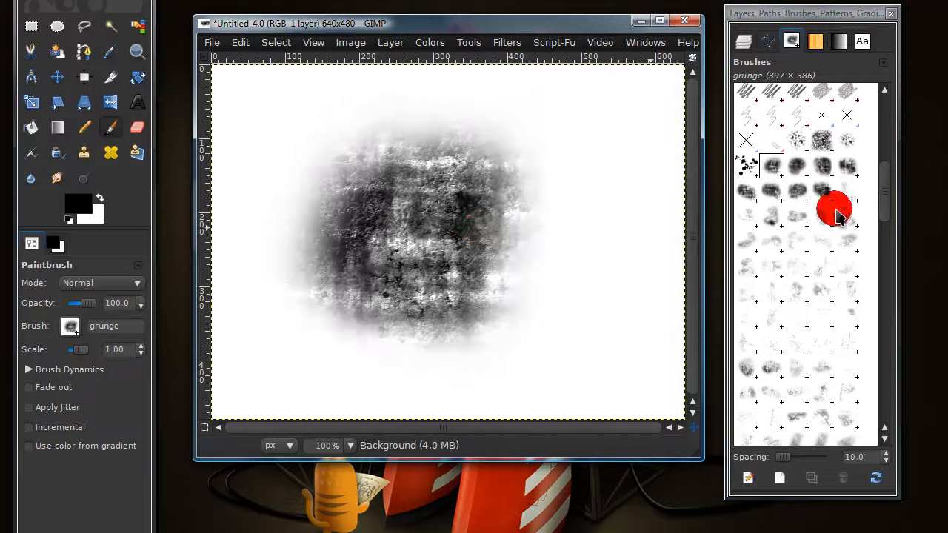
click(796, 166)
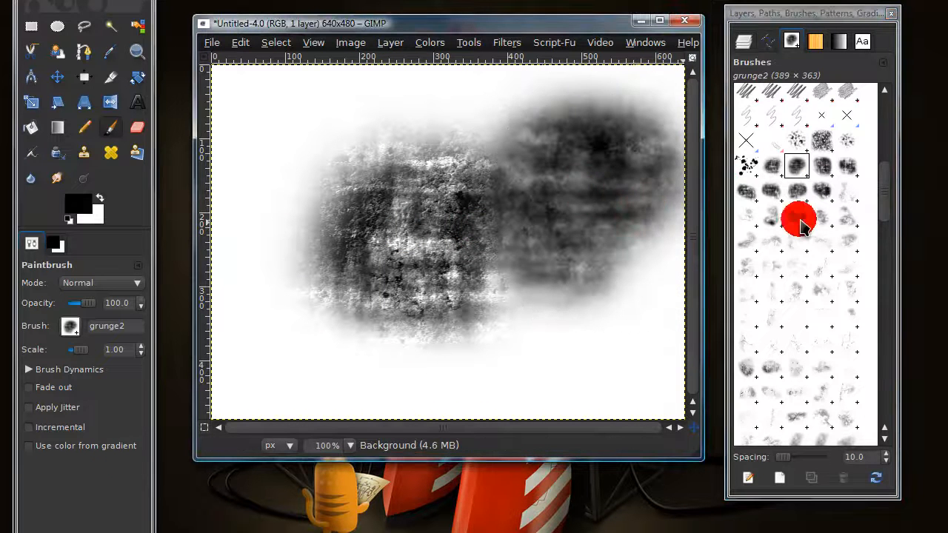